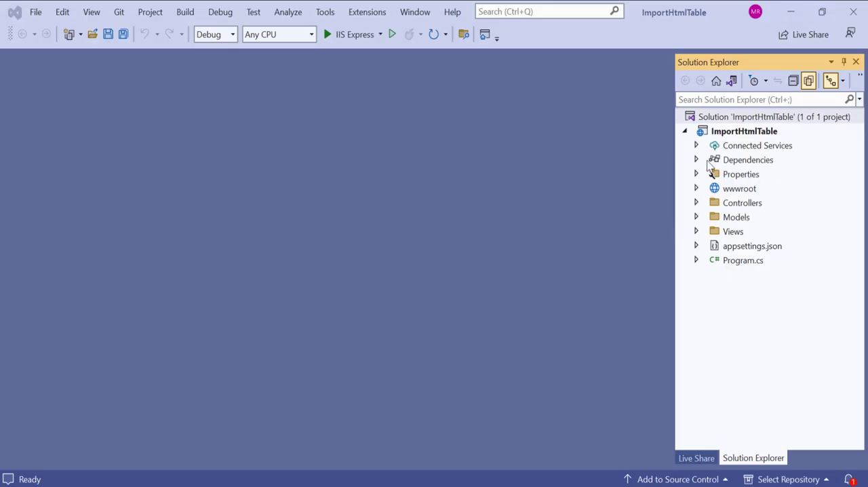
- Expand Dependencies > Packages to confirm Syncfusion.XlsIO.Net.Core is installed, then collapse it
{"action": "left_click", "coordinate": [696, 160]}
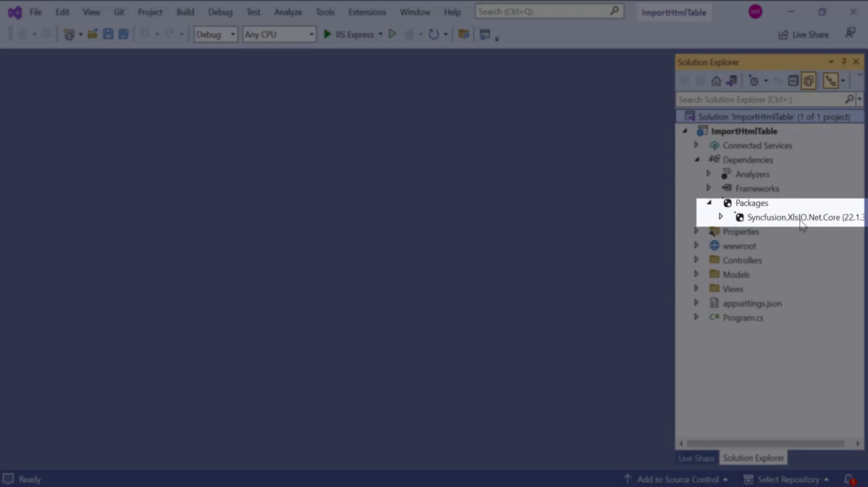
{"action": "left_click", "coordinate": [708, 202]}
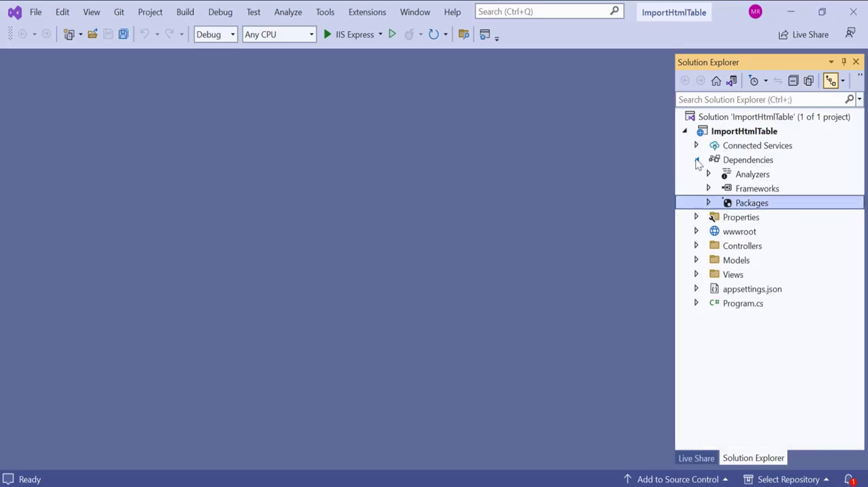
{"action": "left_click", "coordinate": [697, 160]}
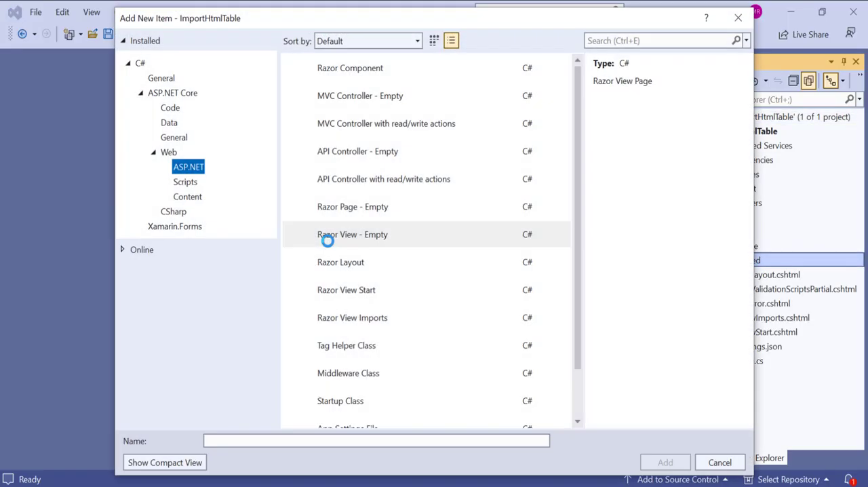
- Add an empty Razor view named ImportHtmlTable.cshtml from the Add New Item dialog
{"action": "left_click", "coordinate": [340, 262]}
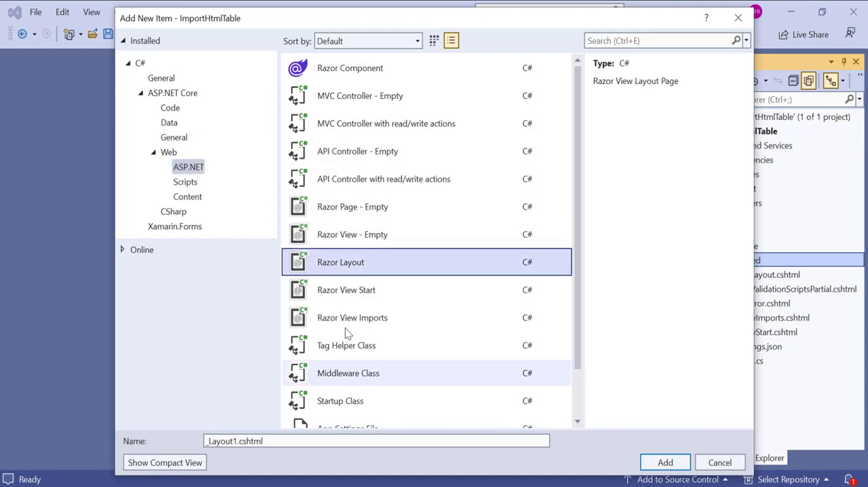
{"action": "left_click", "coordinate": [352, 233]}
{"action": "type", "text": "ImportHtml"}
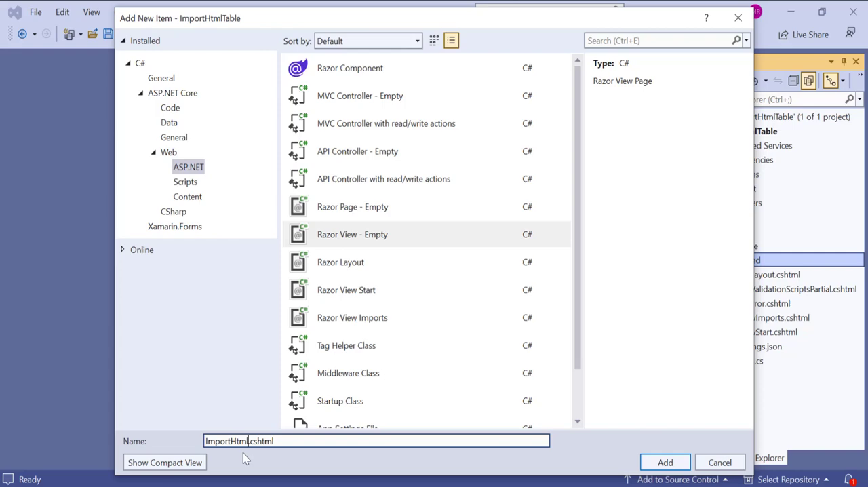
{"action": "left_click", "coordinate": [664, 461]}
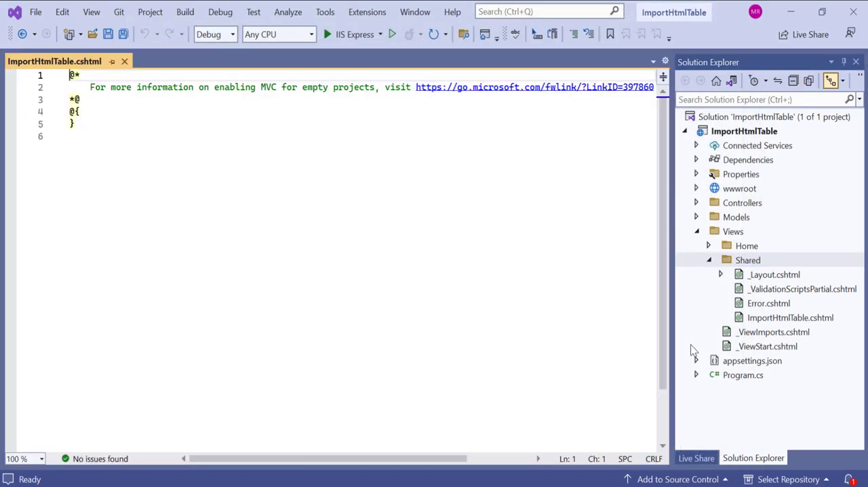
- Replace the view's template text with the HTML-table-import form markup and Import button
{"action": "left_click", "coordinate": [783, 316]}
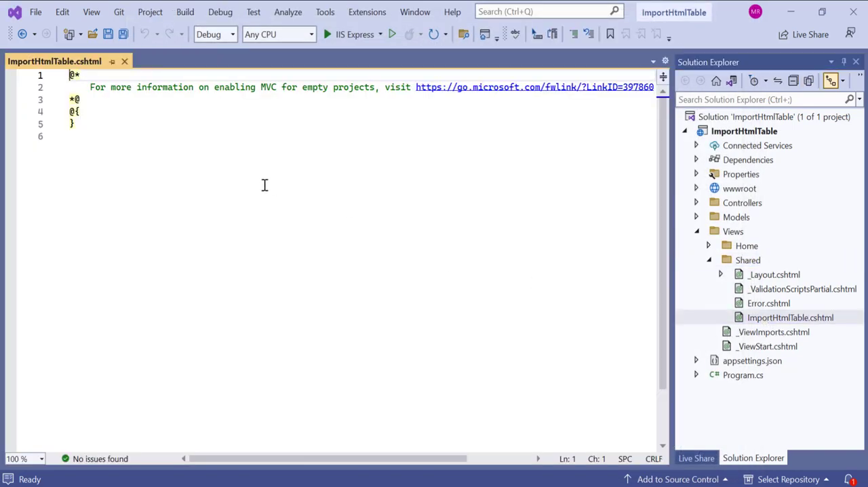
{"action": "key", "text": "ctrl+a"}
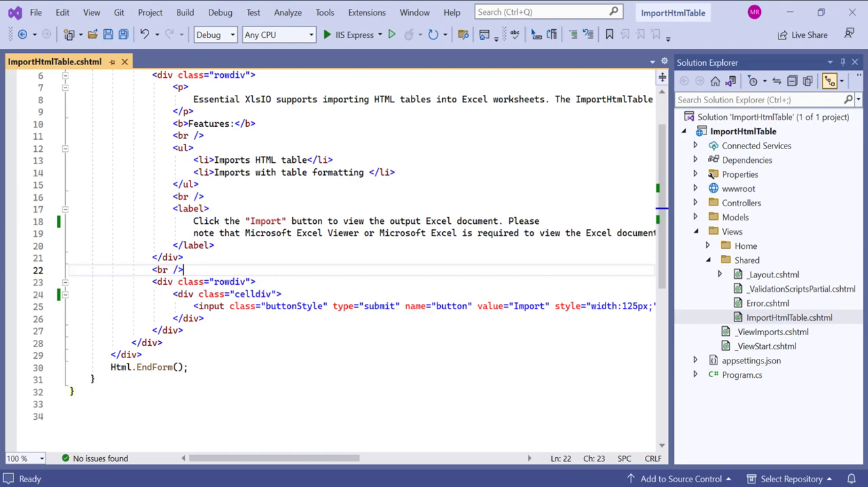
{"action": "left_click", "coordinate": [323, 35]}
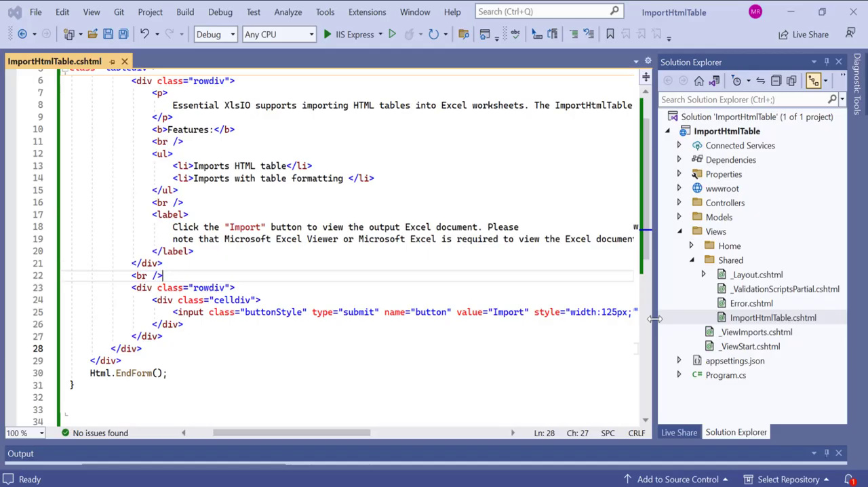
- Add Import-Html-Table.html to the project as an existing item
{"action": "right_click", "coordinate": [721, 188]}
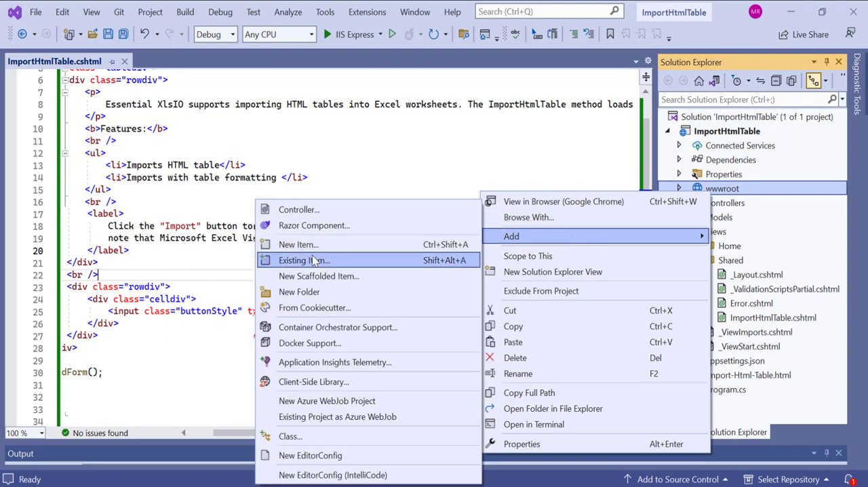
{"action": "left_click", "coordinate": [300, 261]}
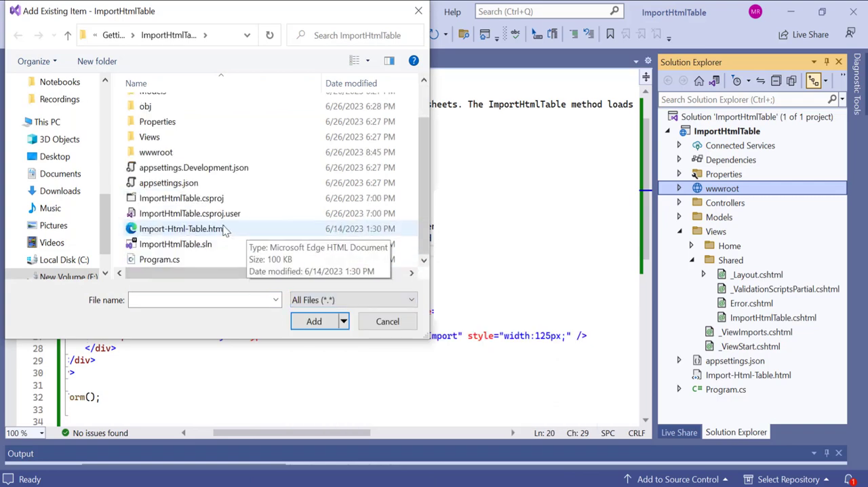
{"action": "left_click", "coordinate": [179, 228]}
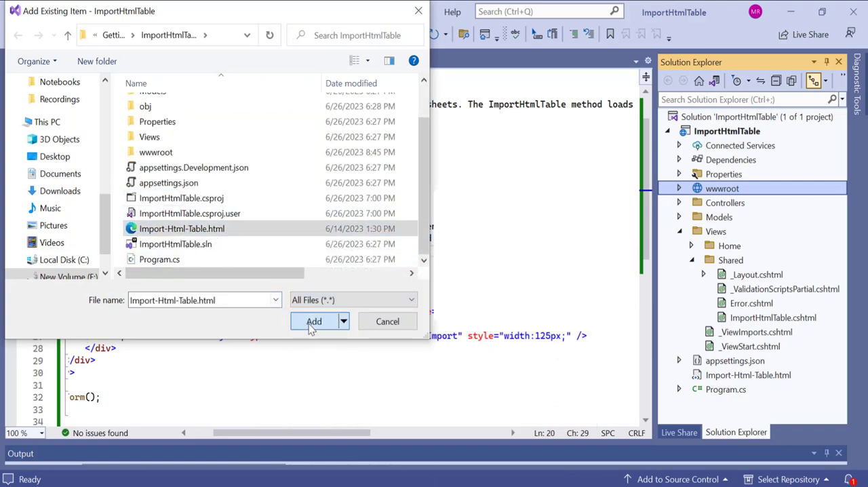
{"action": "left_click", "coordinate": [312, 321]}
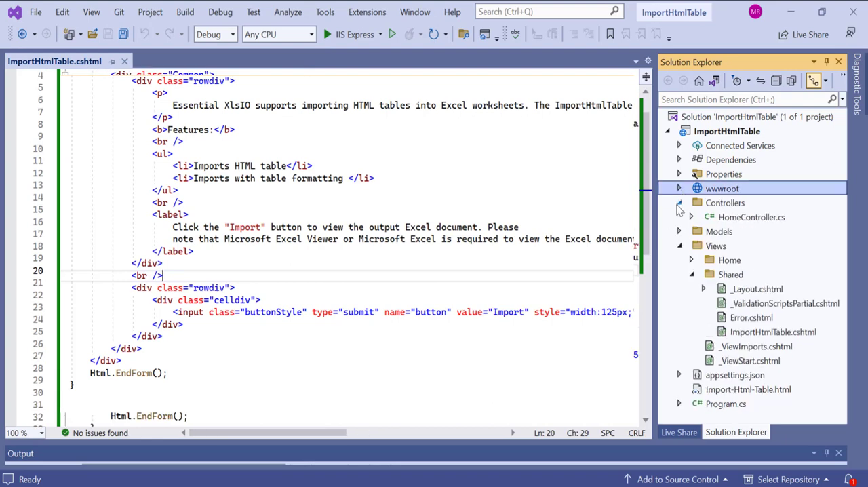
- In HomeController.cs declare the public ImportHtmlTable(string button) action
{"action": "double_click", "coordinate": [751, 217]}
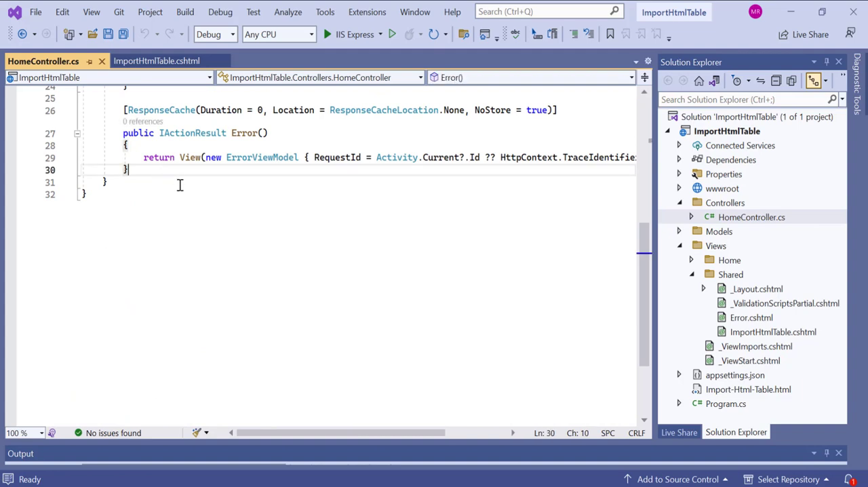
{"action": "type", "text": "public Ac"}
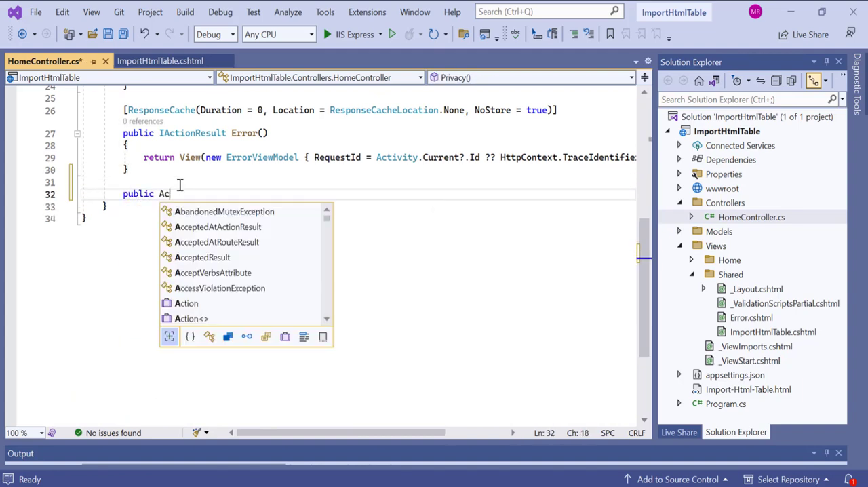
{"action": "type", "text": "tionResult ImportHtmlTable"}
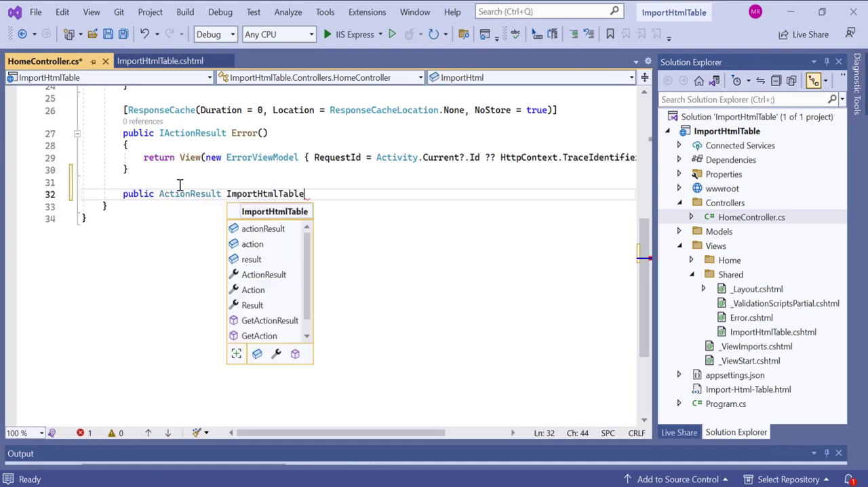
{"action": "type", "text": "(string"}
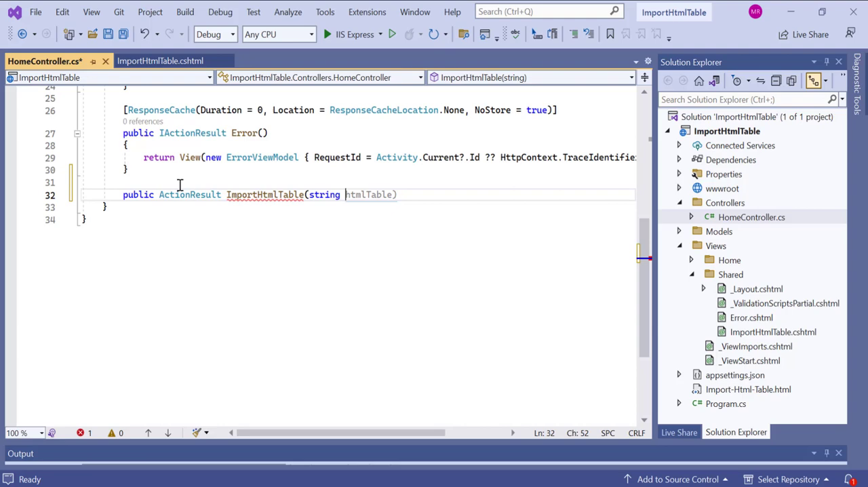
{"action": "type", "text": "button"}
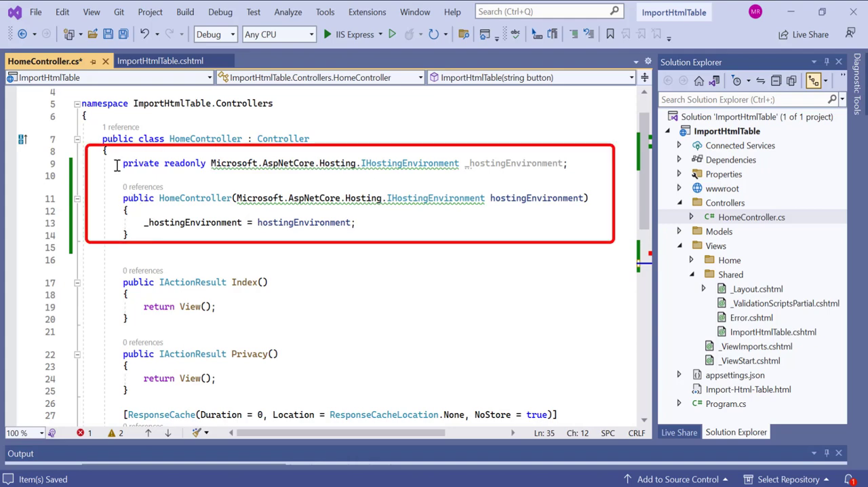
- Assign basePath from _hostingEnvironment.WebRootPath inside the action
{"action": "scroll", "scroll_direction": "down", "scroll_amount": 3}
{"action": "type", "text": "string"}
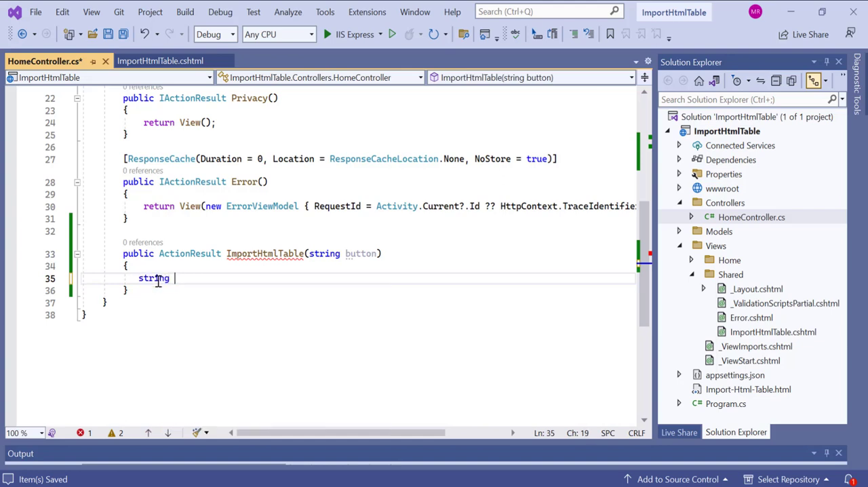
{"action": "type", "text": "basePa"}
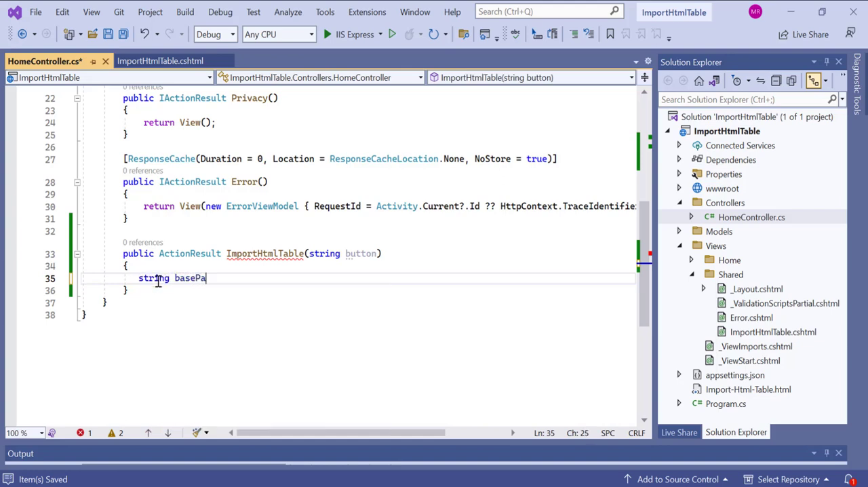
{"action": "type", "text": "th="}
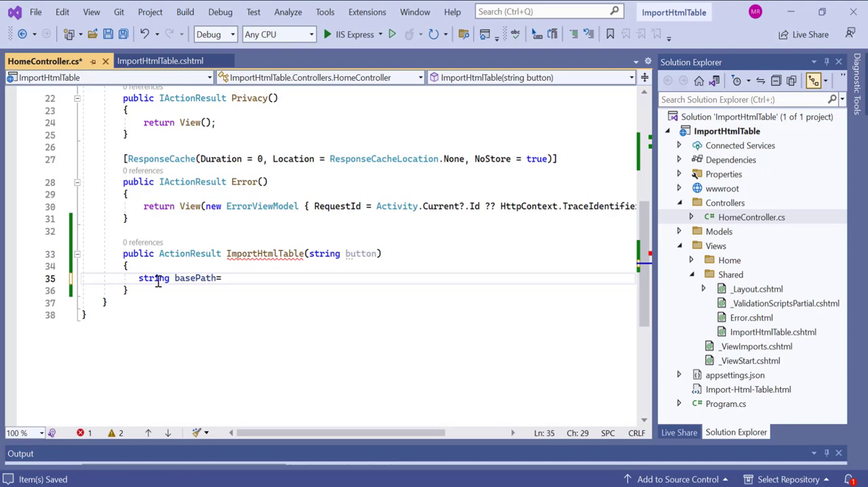
{"action": "type", "text": "_hostingEnvironment.WebRootPath;"}
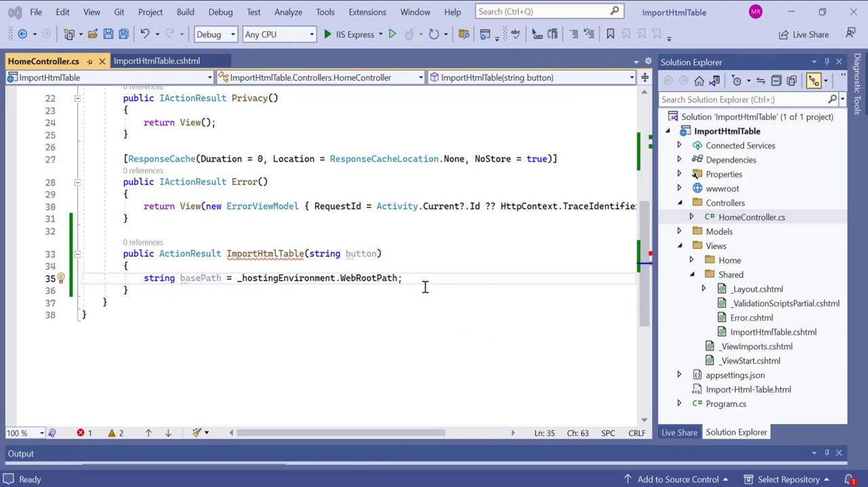
{"action": "scroll", "scroll_direction": "down", "scroll_amount": 3}
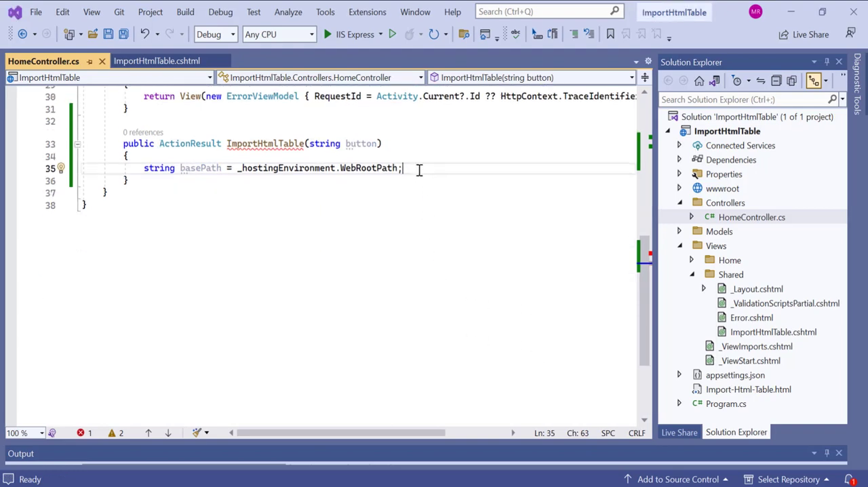
- Return View() when button is null, with an else branch for the export logic
{"action": "type", "text": "if (string.IsNullOrEmpty(basePath)) {"}
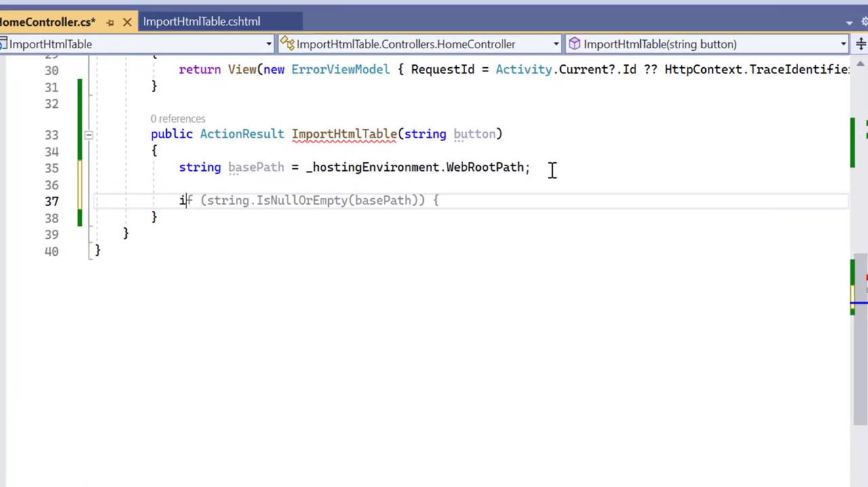
{"action": "type", "text": "if(button == null)"}
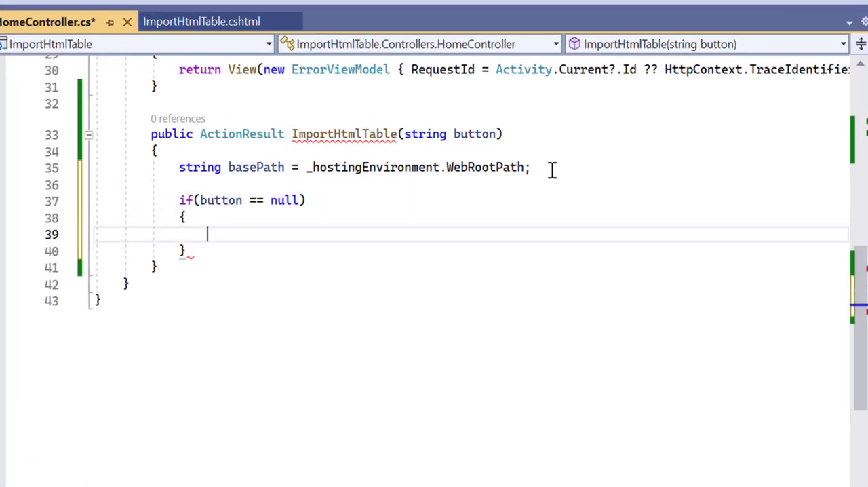
{"action": "type", "text": "return"}
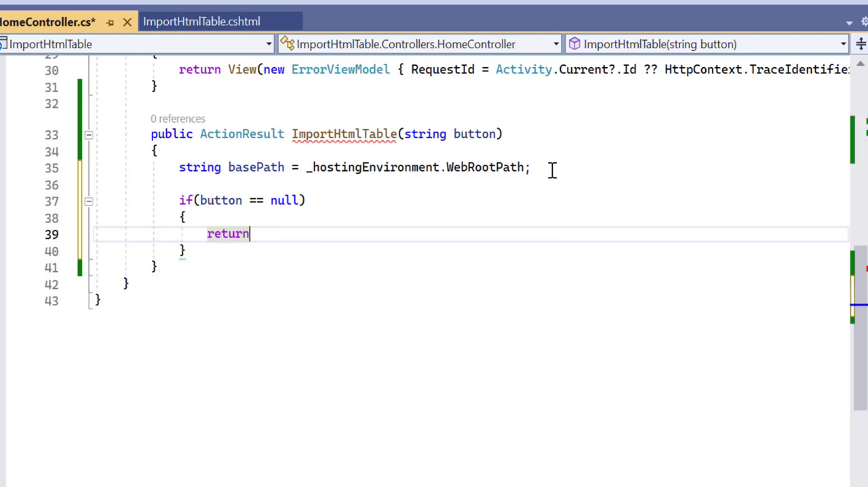
{"action": "type", "text": "View();"}
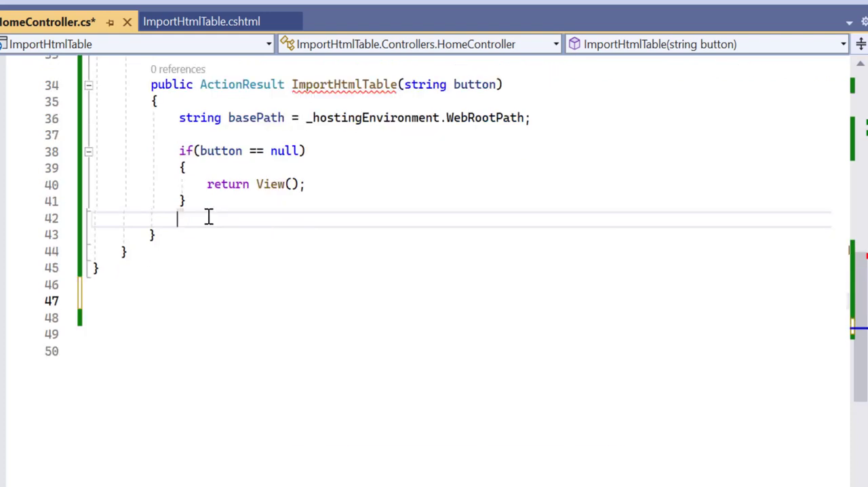
{"action": "type", "text": "else{ }"}
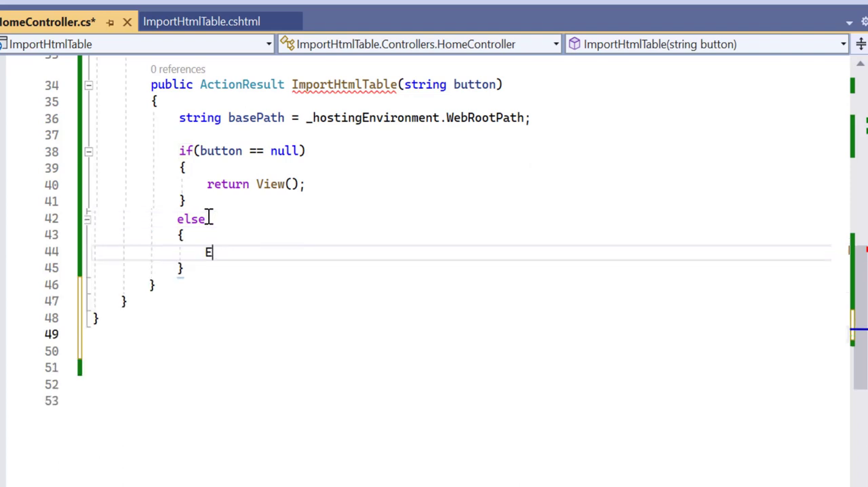
- Create an ExcelEngine, get IApplication and set DefaultVersion to Excel2016
{"action": "type", "text": "xcelEngine"}
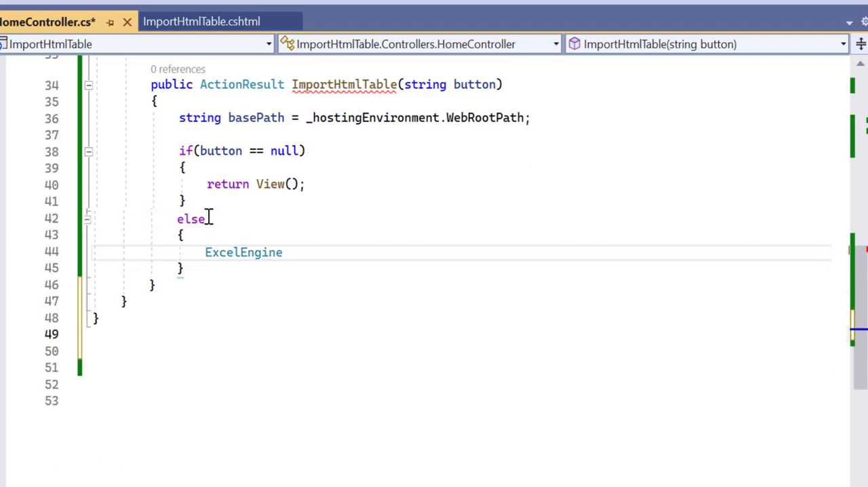
{"action": "type", "text": "excelEngine = new ExcelEngine();"}
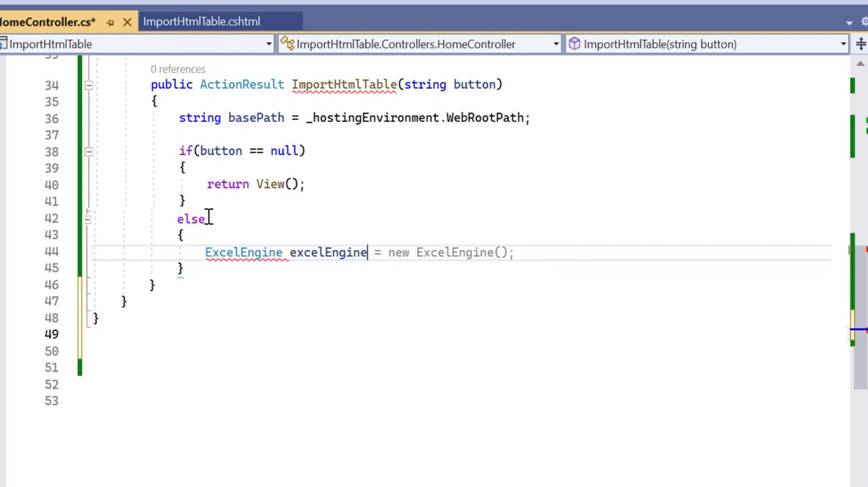
{"action": "key", "text": "Enter"}
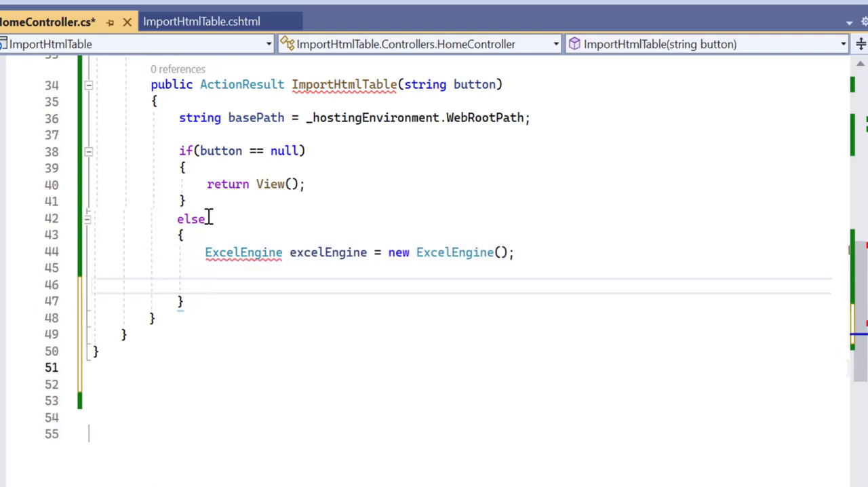
{"action": "type", "text": "IApplication"}
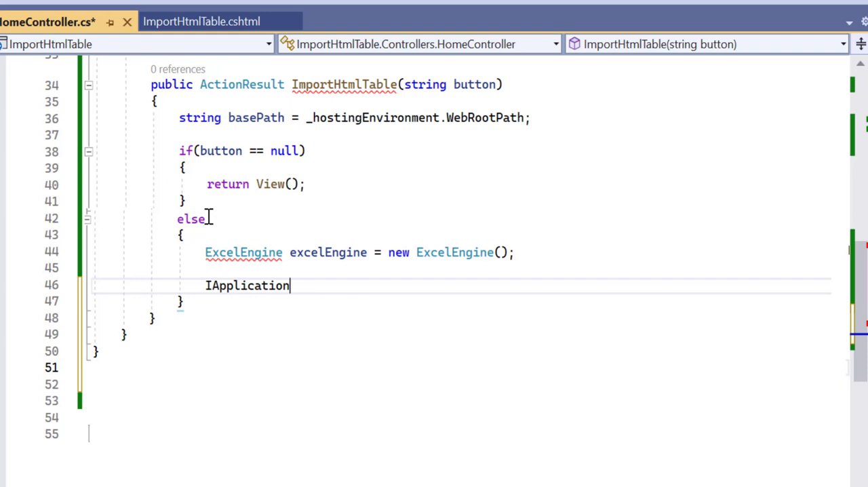
{"action": "type", "text": "application="}
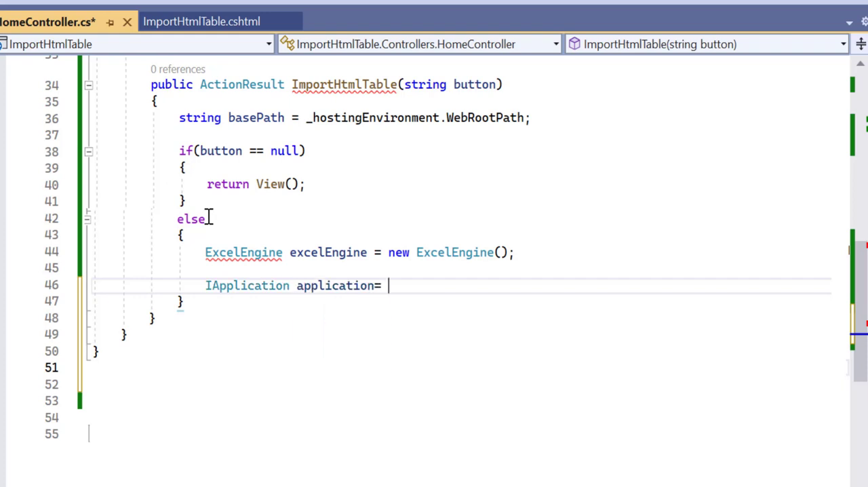
{"action": "type", "text": "excelEngine.Excel;"}
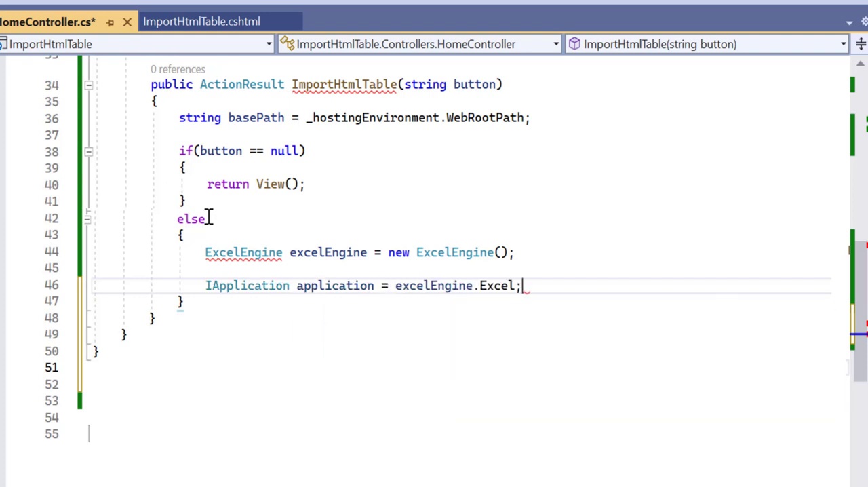
{"action": "type", "text": "application.Deg"}
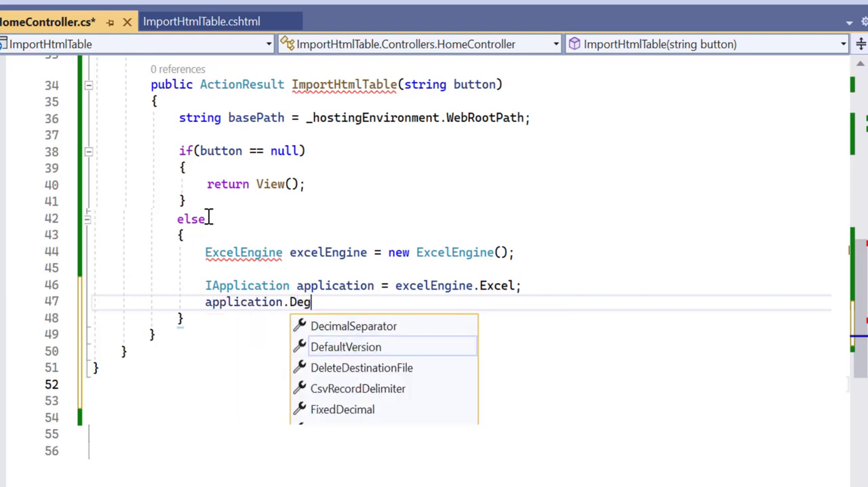
{"action": "type", "text": "DefaultVersion = ExcelVersion.Excel2016;"}
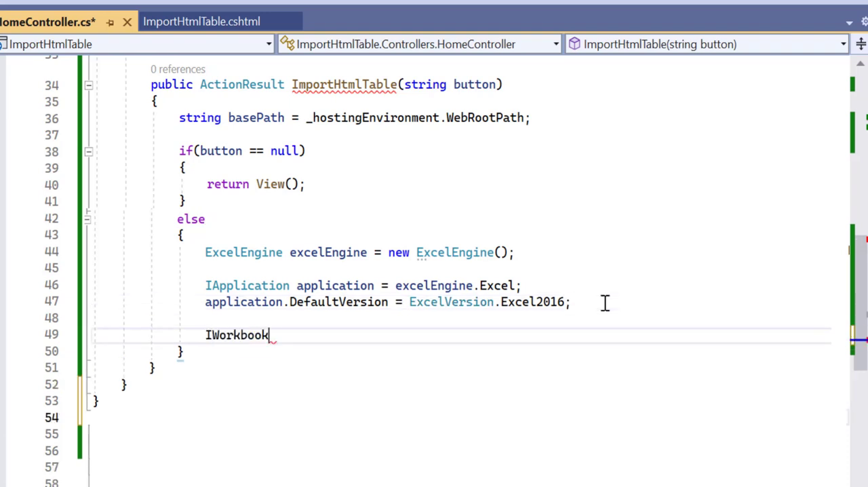
- Create a one-sheet IWorkbook via Workbooks.Create(1) and get IWorksheet Worksheets[0]
{"action": "type", "text": "workbook"}
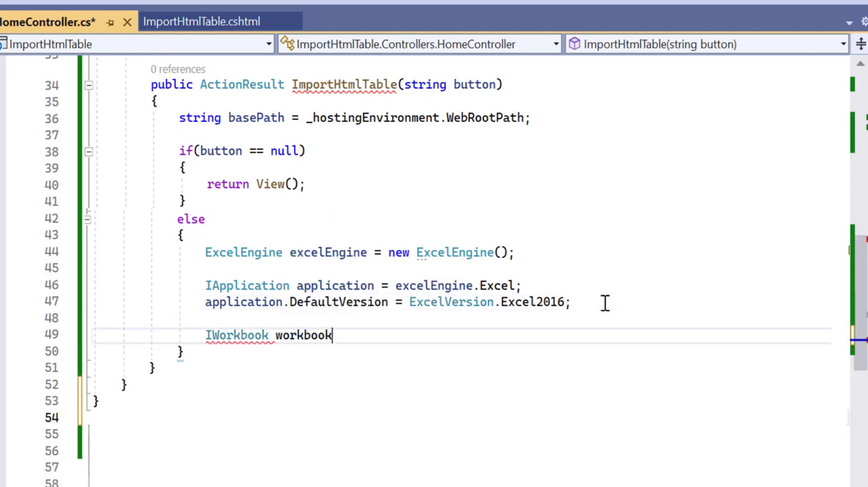
{"action": "type", "text": "= _application.Workbooks.c"}
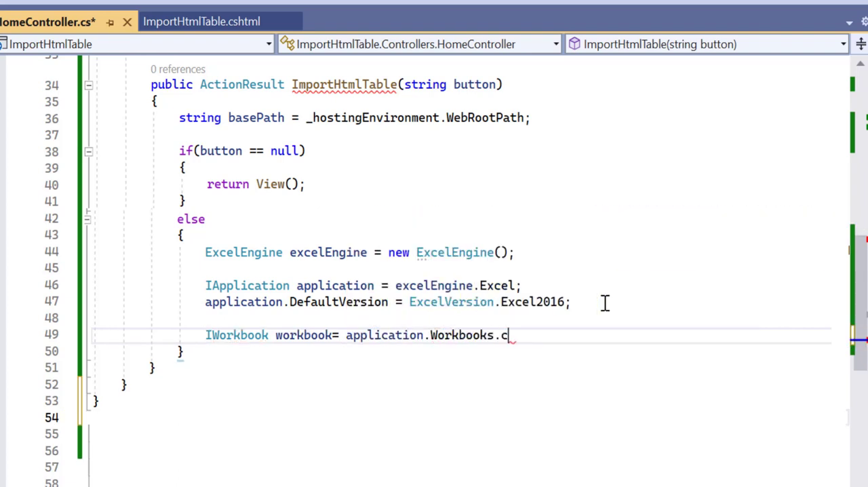
{"action": "type", "text": "reate()"}
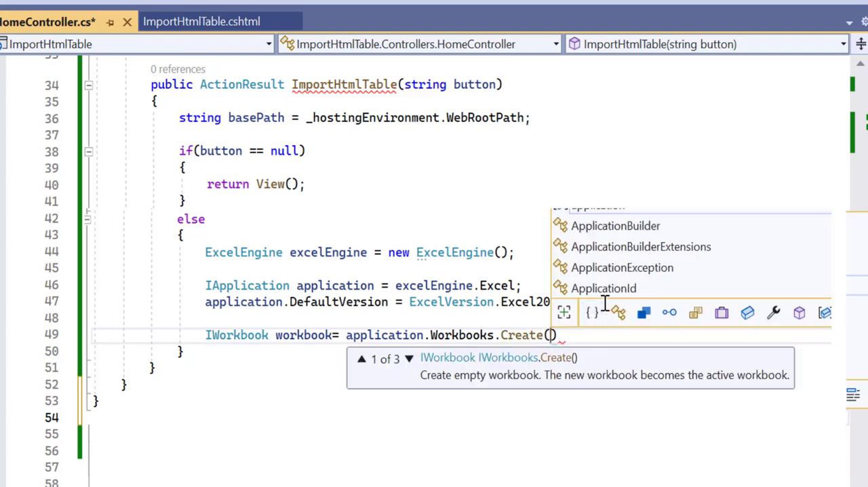
{"action": "type", "text": "1);"}
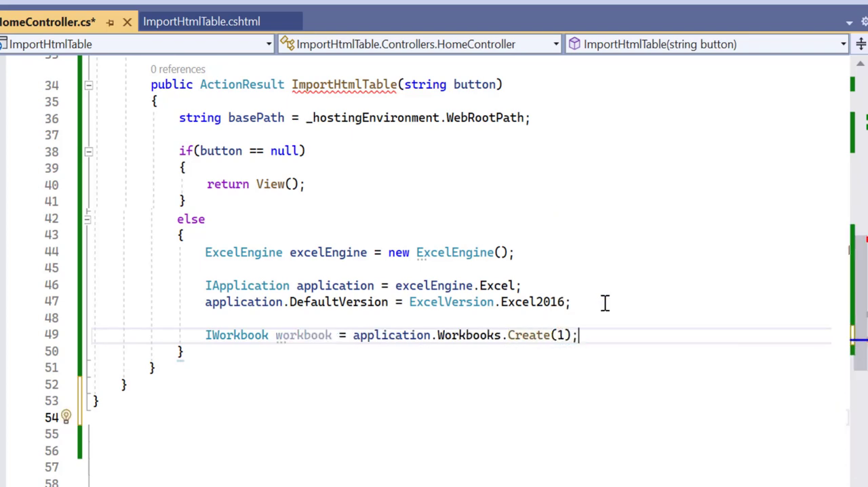
{"action": "type", "text": "return View(workbook);"}
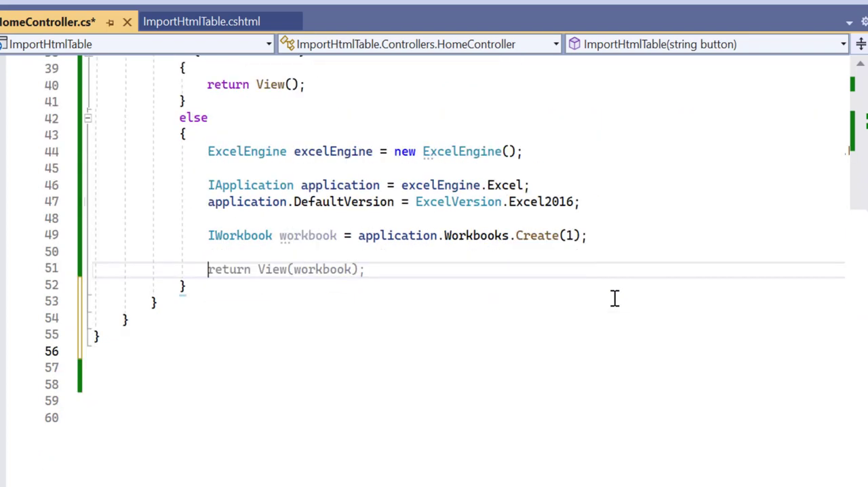
{"action": "type", "text": "Iwo"}
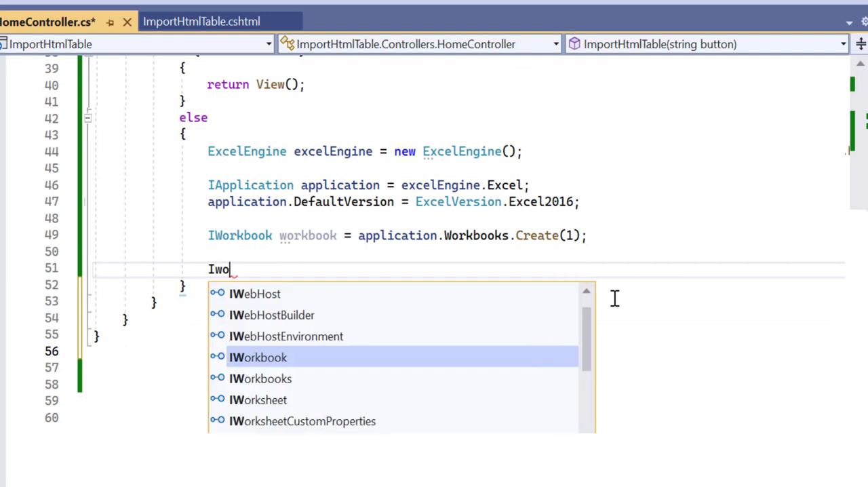
{"action": "type", "text": "IWorksheet"}
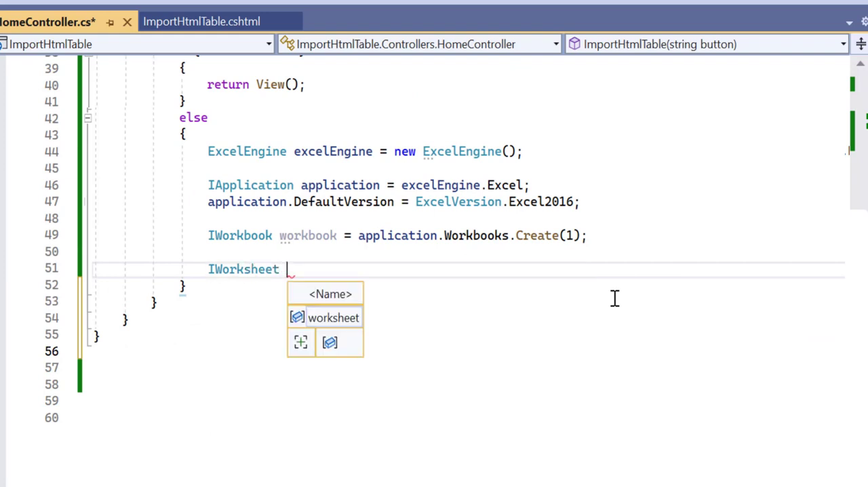
{"action": "type", "text": "worksheet= w"}
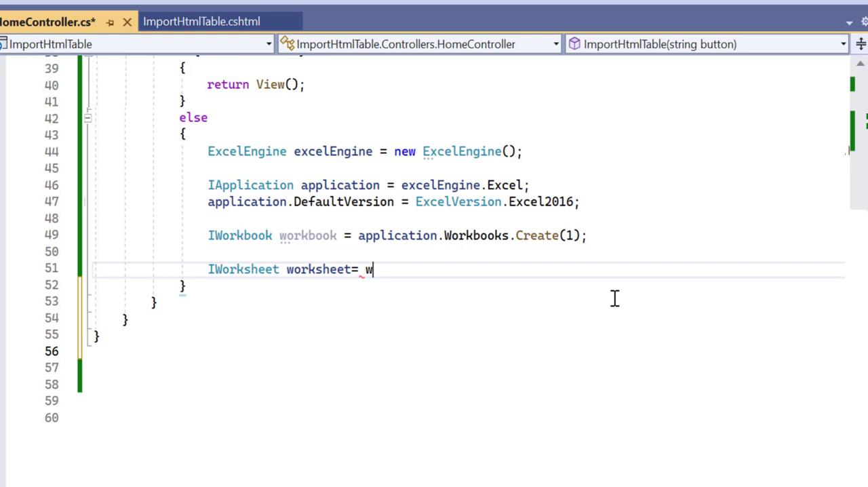
{"action": "type", "text": "orkbook.Worksheets[0];"}
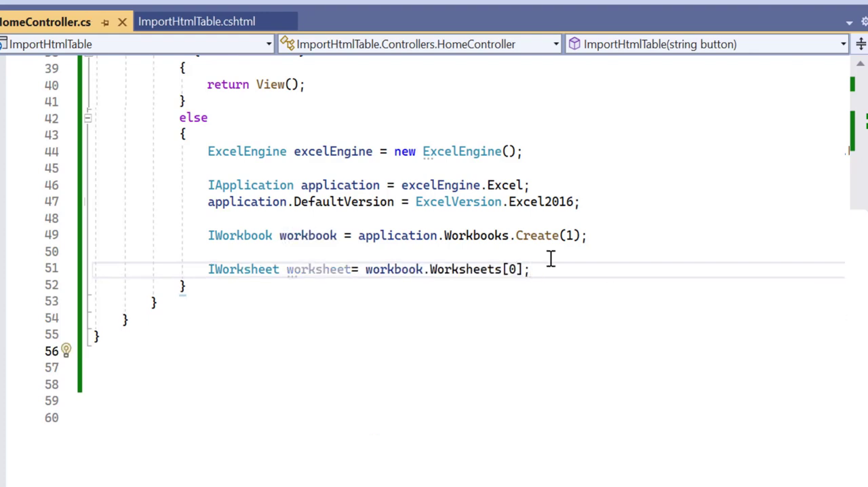
{"action": "scroll", "scroll_direction": "down", "scroll_amount": 3}
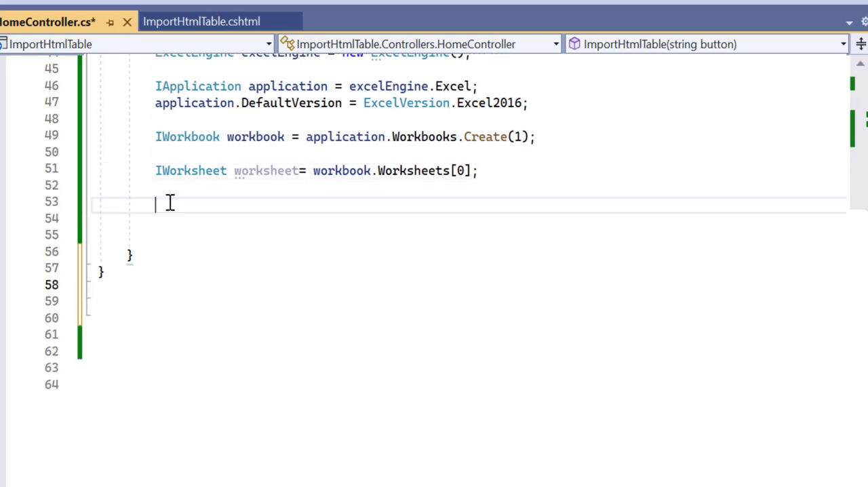
- Open basePath + "/Import-HTML-Table.html" as a read-only FileStream named file
{"action": "type", "text": "stream Ff"}
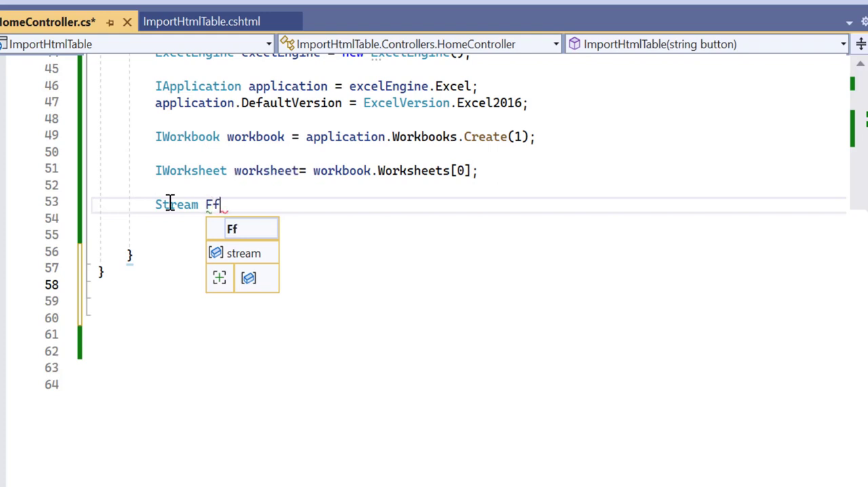
{"action": "type", "text": "ile="}
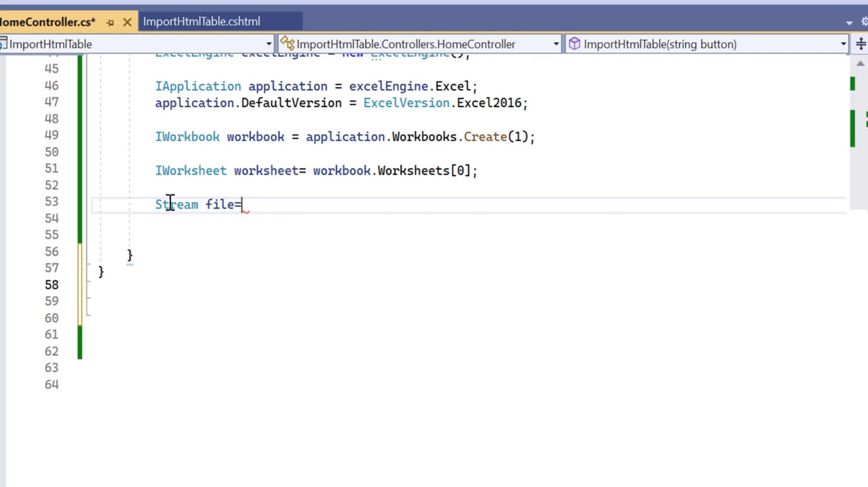
{"action": "type", "text": "new File"}
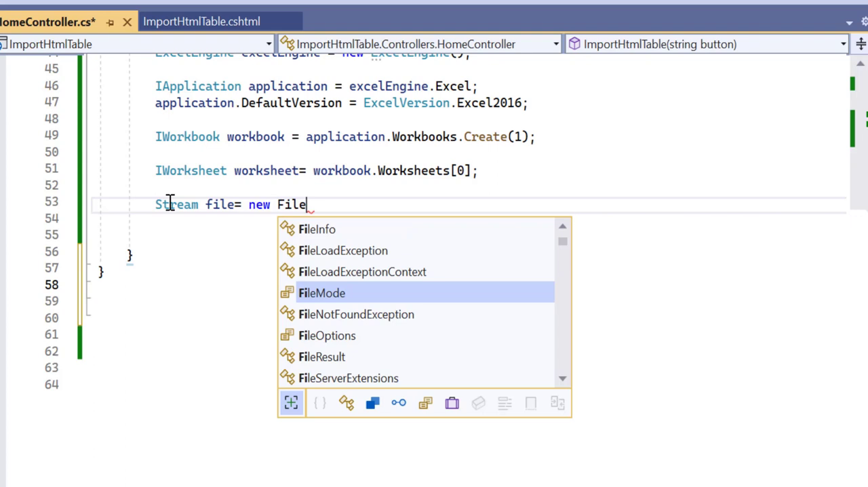
{"action": "type", "text": "Stream"}
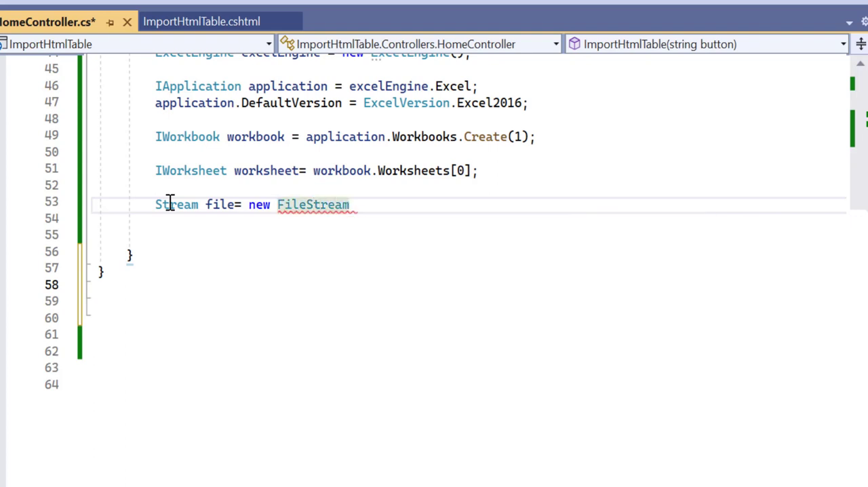
{"action": "type", "text": "(basep"}
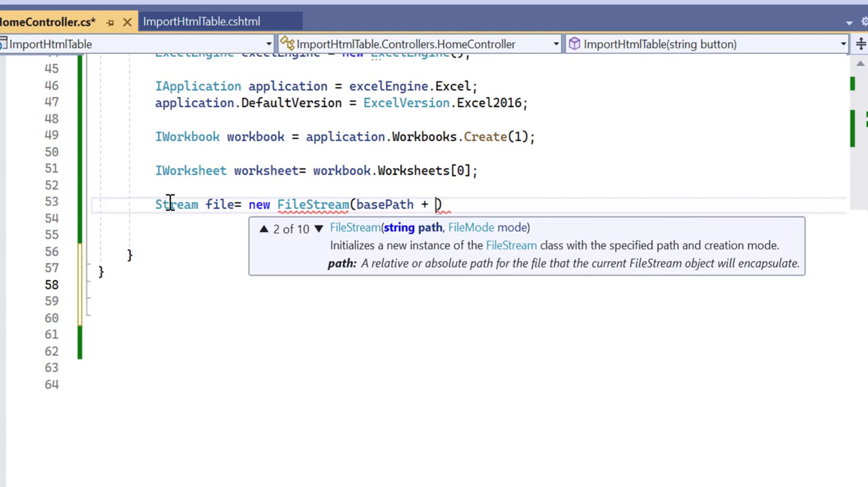
{"action": "type", "text": "@\"/Import-HTML-Table.html\","}
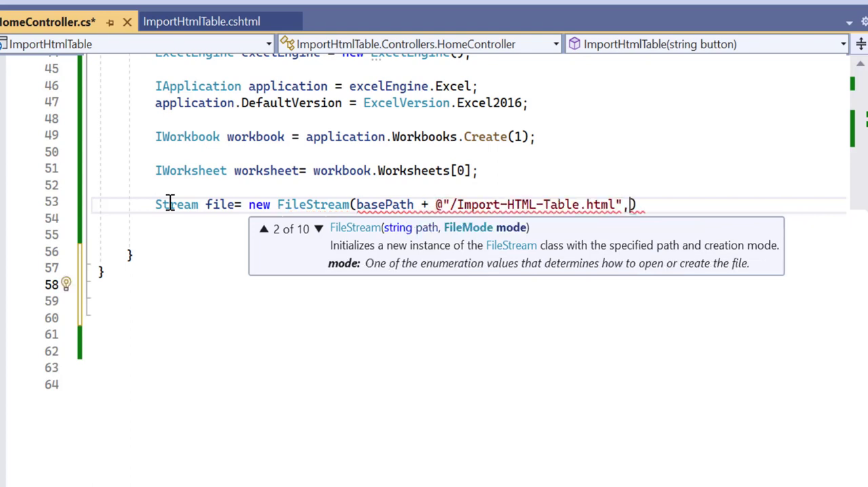
{"action": "type", "text": "FileMode.Open, FileAccess.Read"}
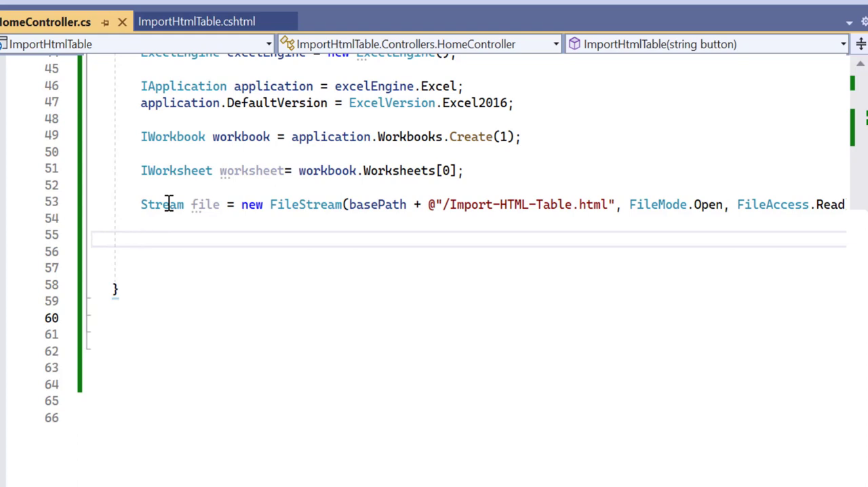
- Write worksheet.ImportHtmlTable(file, 1, 1); to import the table at row 1, column 1
{"action": "type", "text": "worksheet."}
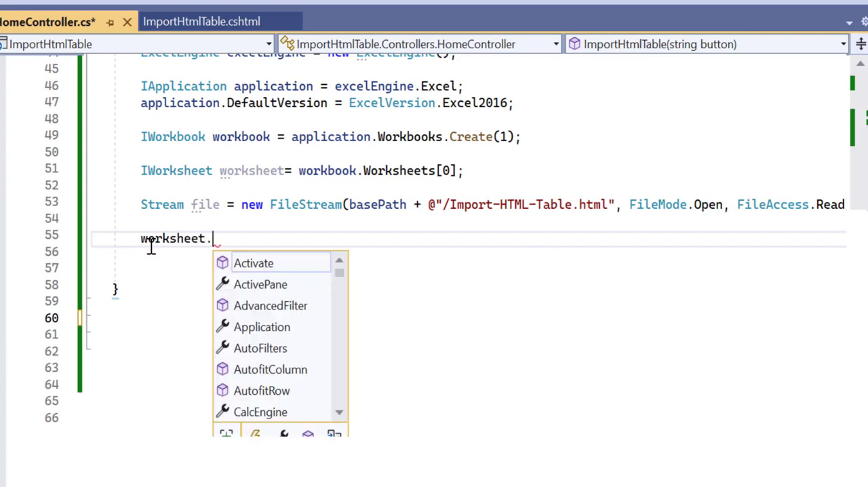
{"action": "type", "text": "ImportHtmlTable"}
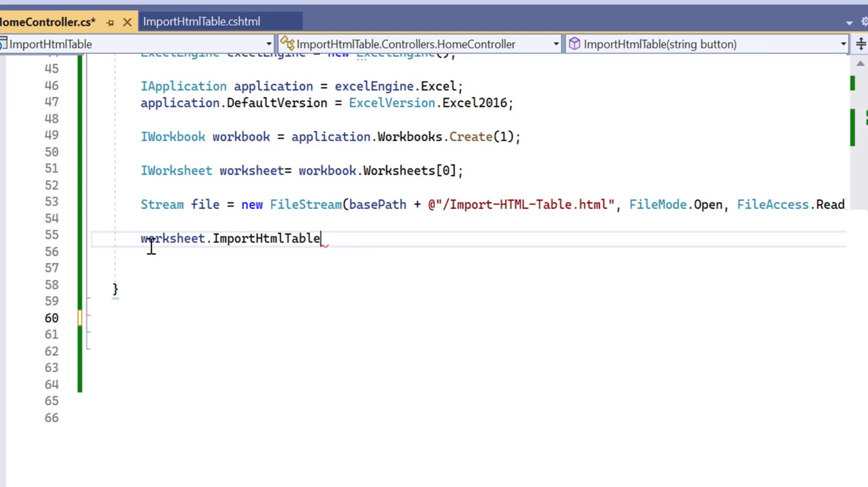
{"action": "type", "text": "()"}
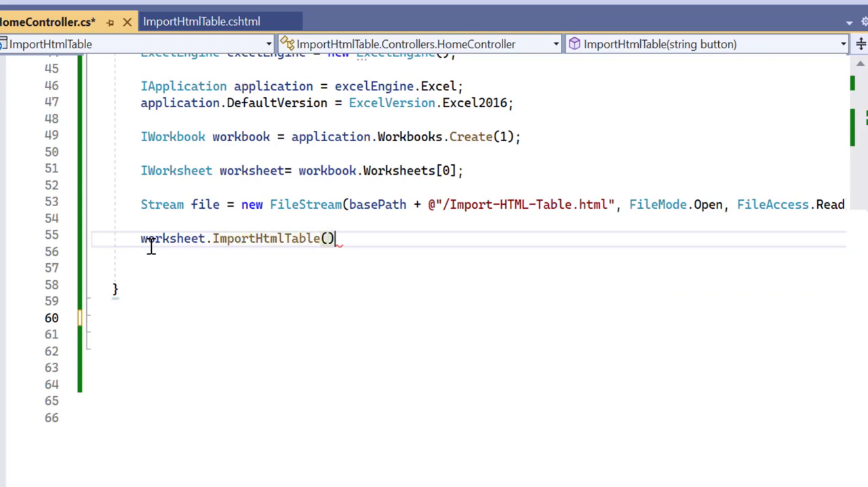
{"action": "type", "text": "file"}
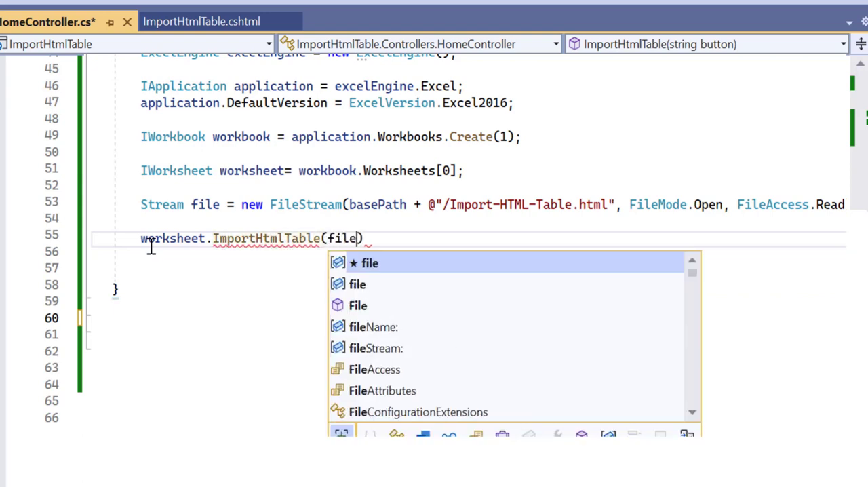
{"action": "type", "text": ","}
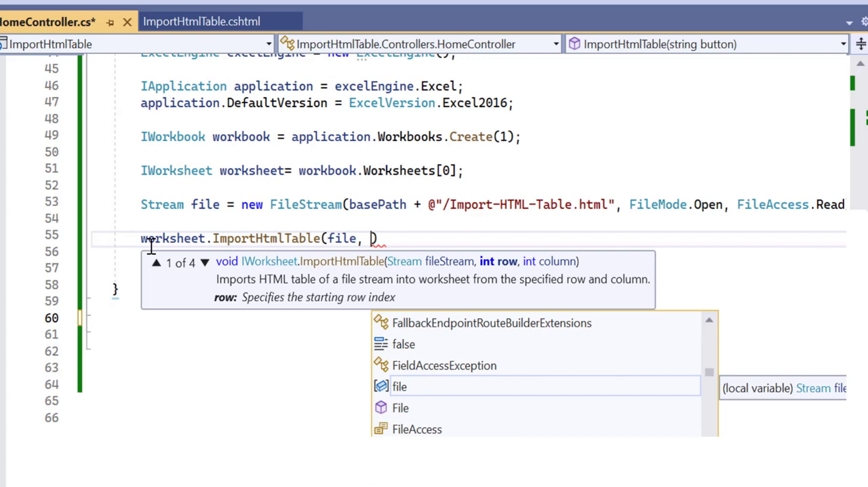
{"action": "type", "text": "1,"}
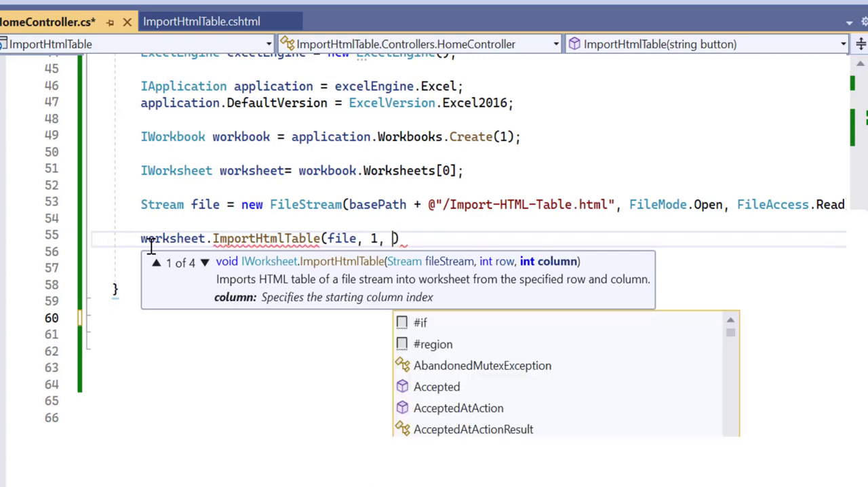
{"action": "type", "text": "1"}
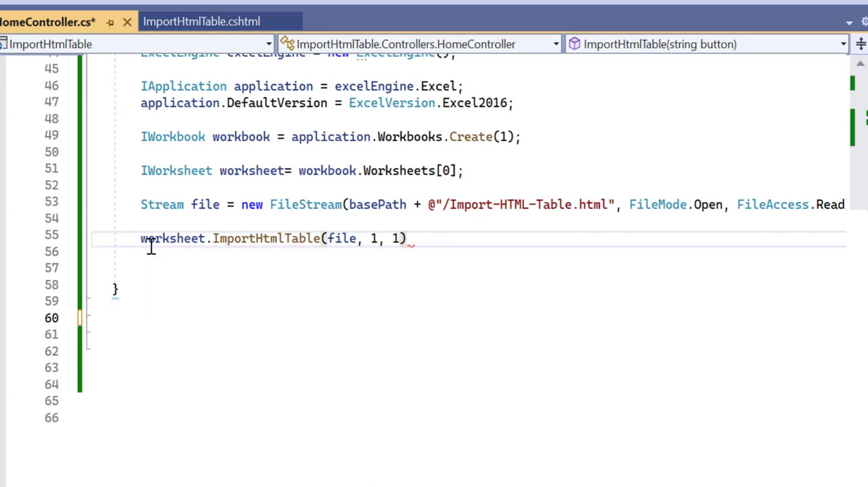
{"action": "type", "text": ";"}
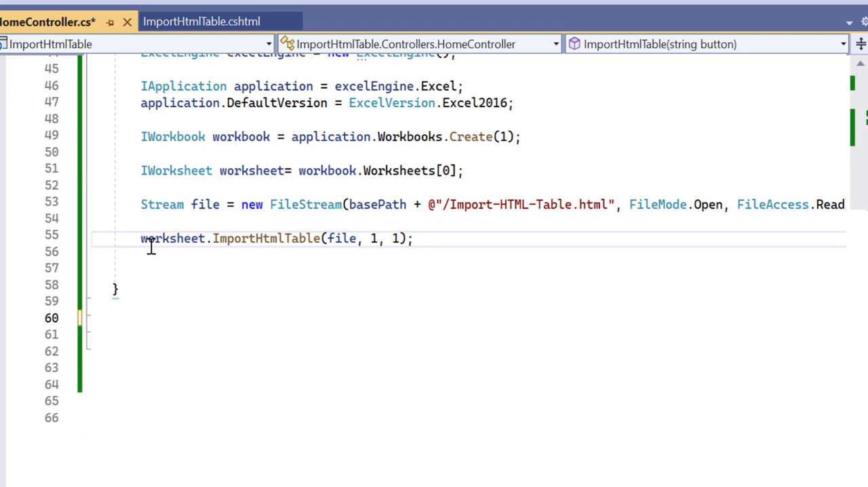
- Call UsedRange.AutofitColumns() and UsedRange.AutofitRows() on the worksheet
{"action": "type", "text": "wor"}
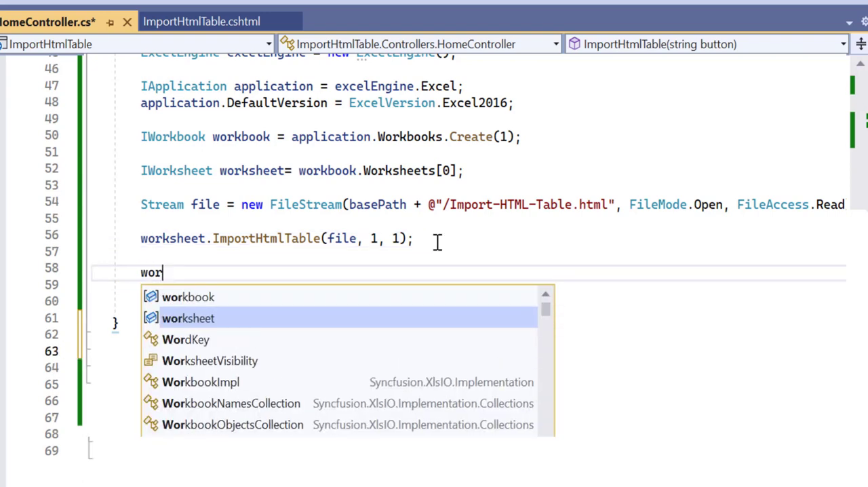
{"action": "type", "text": "ksheet.usedRange"}
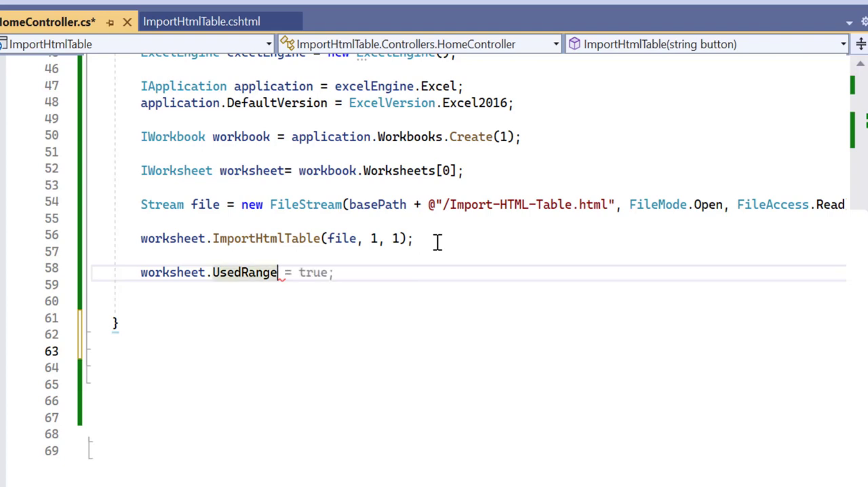
{"action": "type", "text": ".AutofitColumns("}
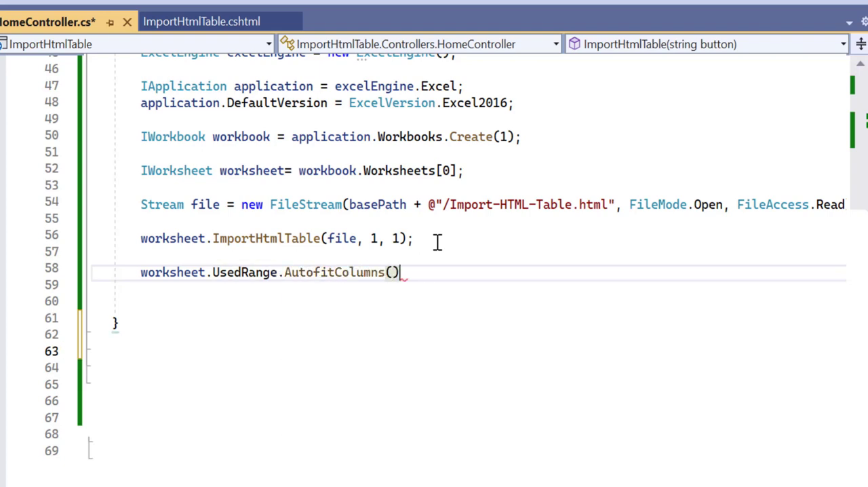
{"action": "type", "text": ";"}
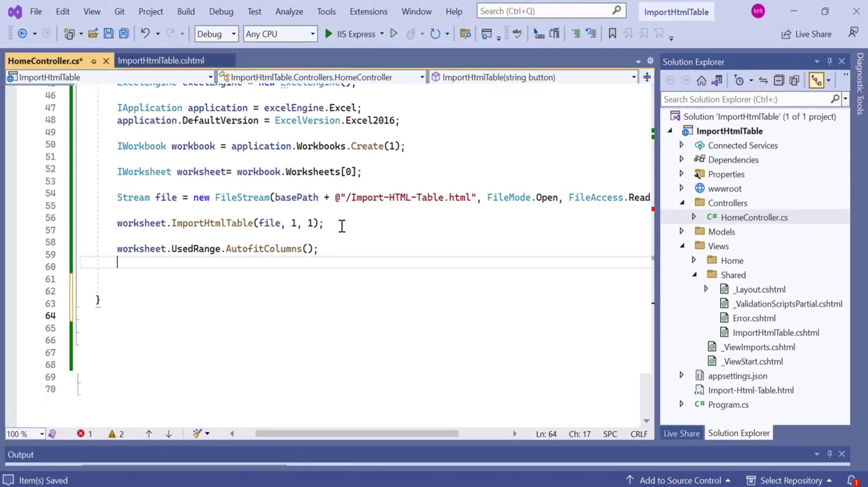
{"action": "type", "text": "worksheet"}
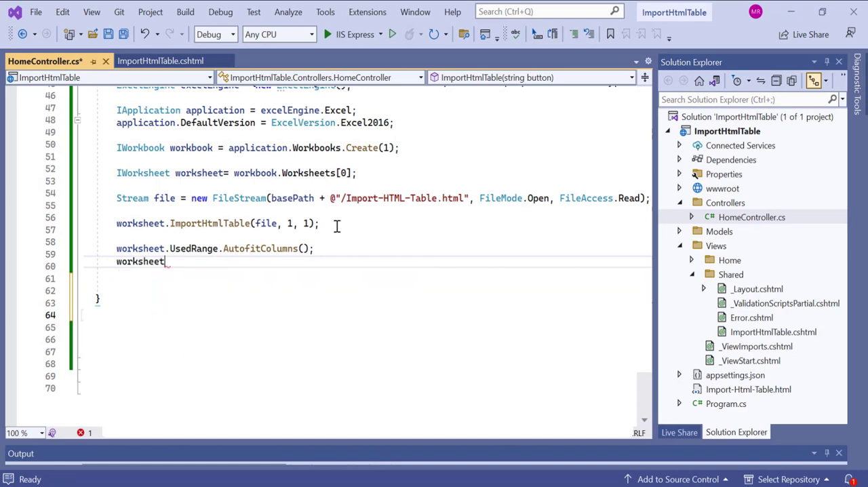
{"action": "type", "text": ".UsedRange."}
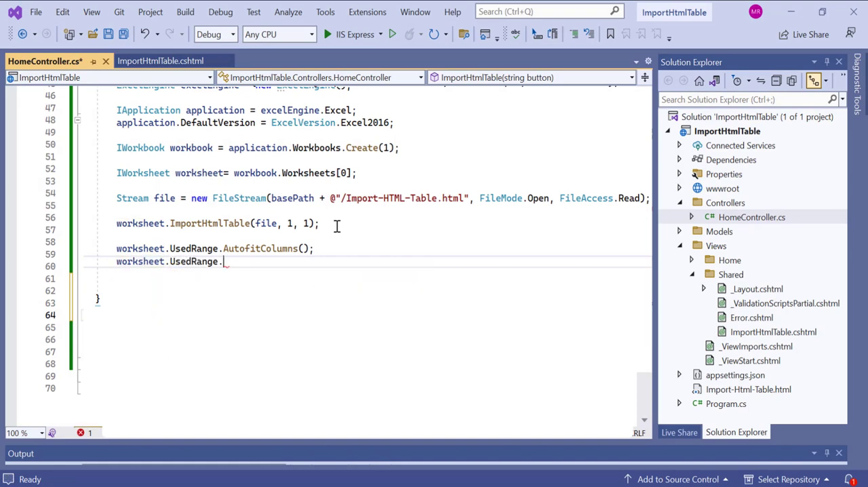
{"action": "type", "text": "AutofitRows("}
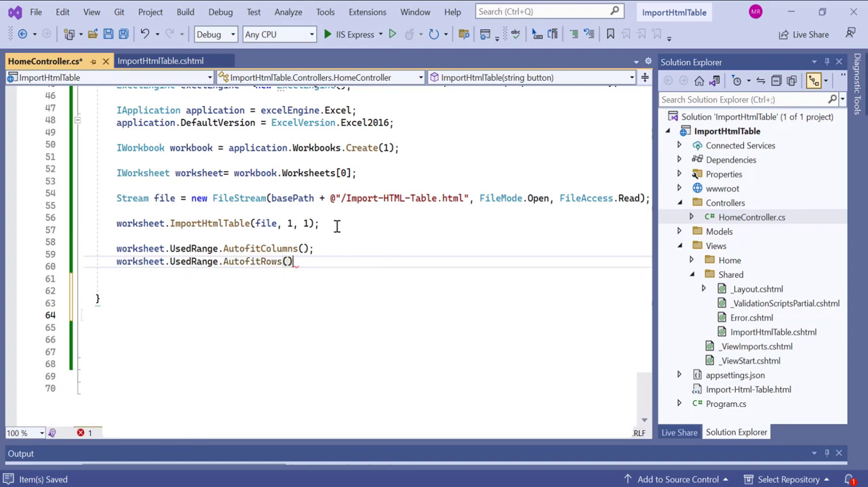
{"action": "type", "text": ";"}
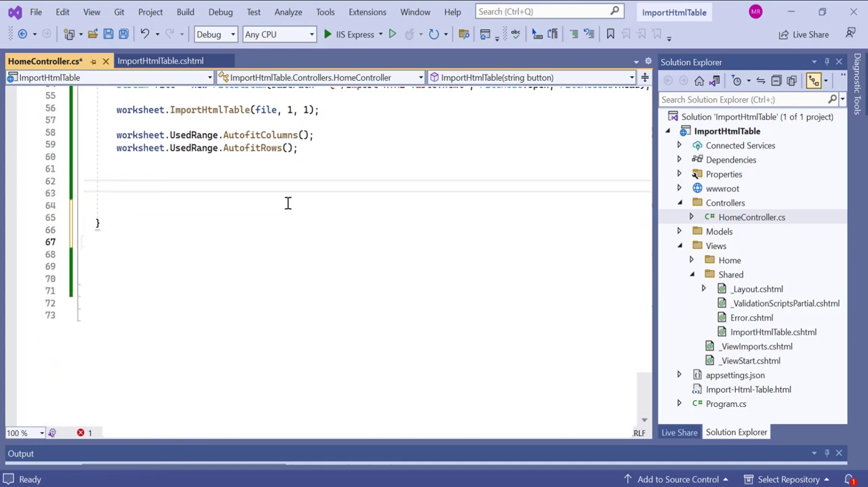
- Save the workbook into a new MemoryStream ms and reset ms.Position to 0
{"action": "type", "text": "memoryStream ms"}
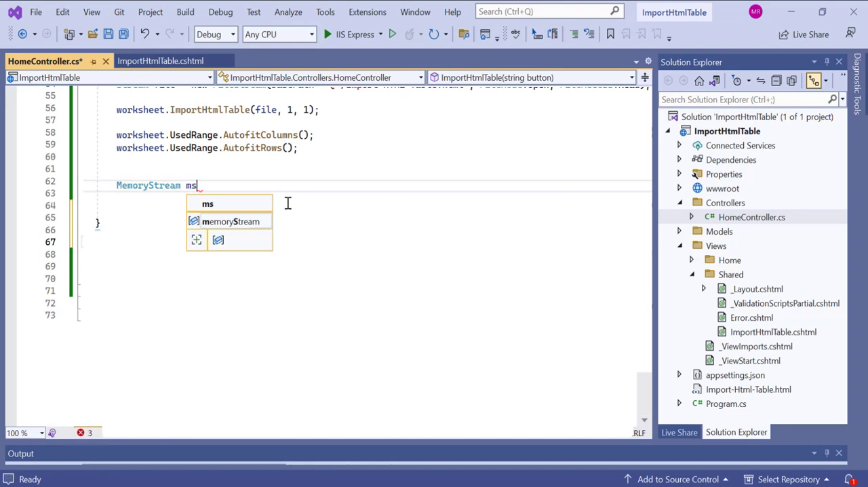
{"action": "type", "text": "= new MemoryStream();"}
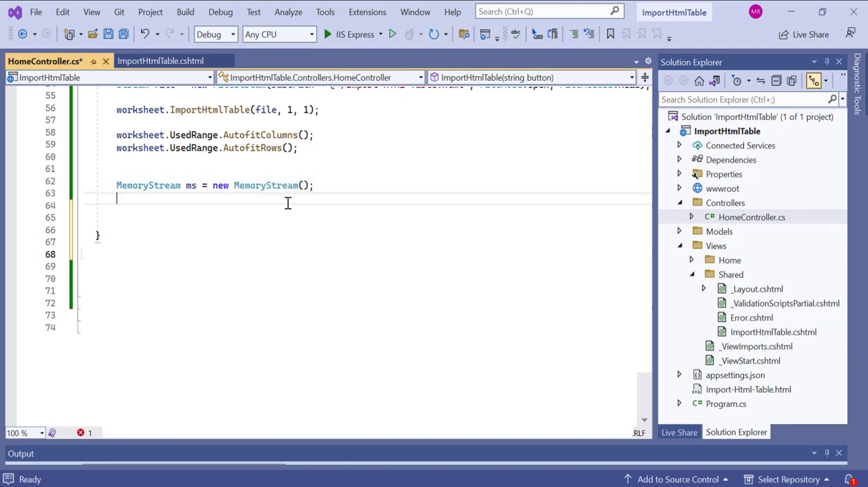
{"action": "type", "text": "workbook."}
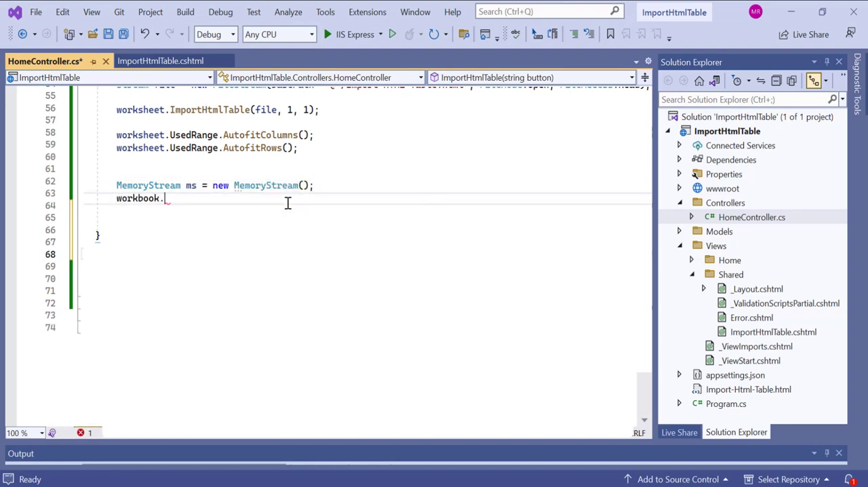
{"action": "type", "text": "SaveAs"}
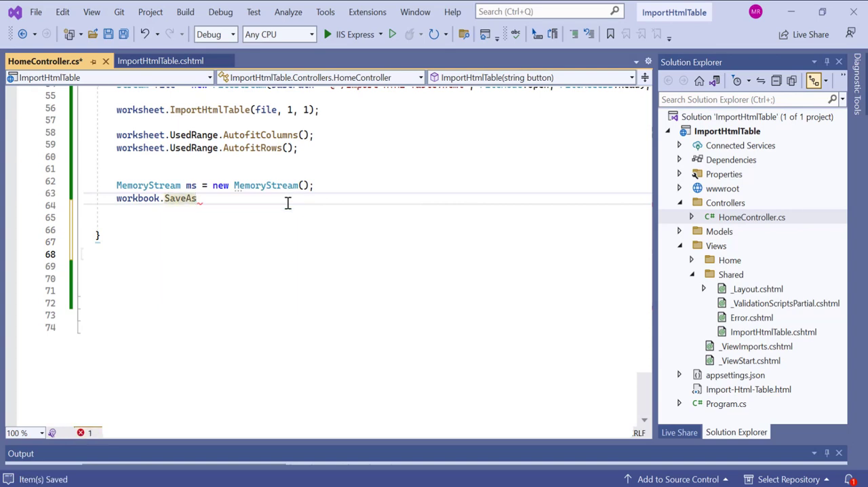
{"action": "type", "text": "(ms)"}
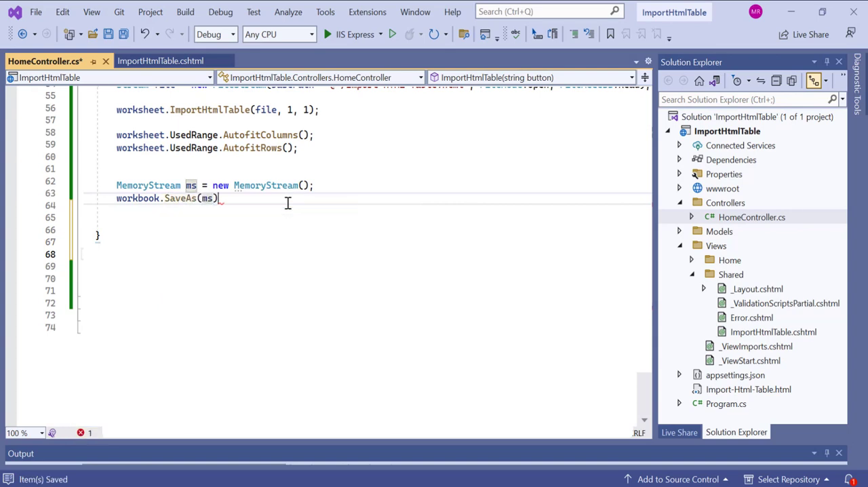
{"action": "type", "text": "ms.po"}
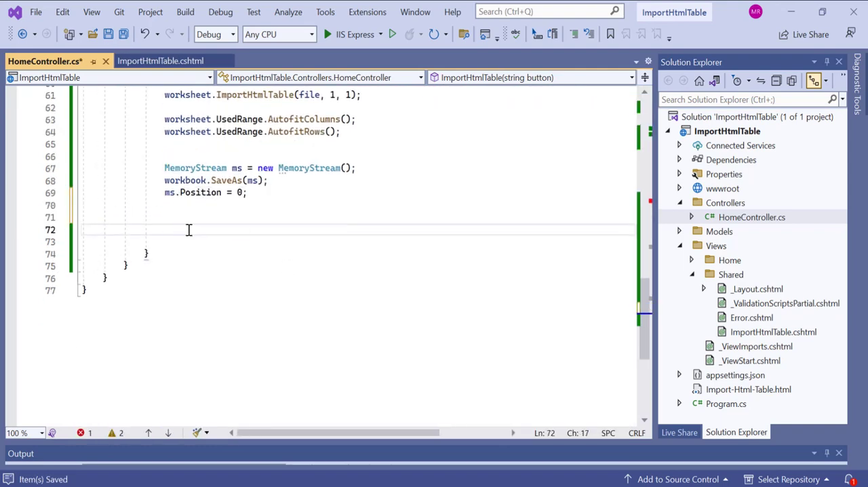
- Return the memory stream as a spreadsheetml download named "Import-HTML-Table.xlsx"
{"action": "type", "text": "return File("}
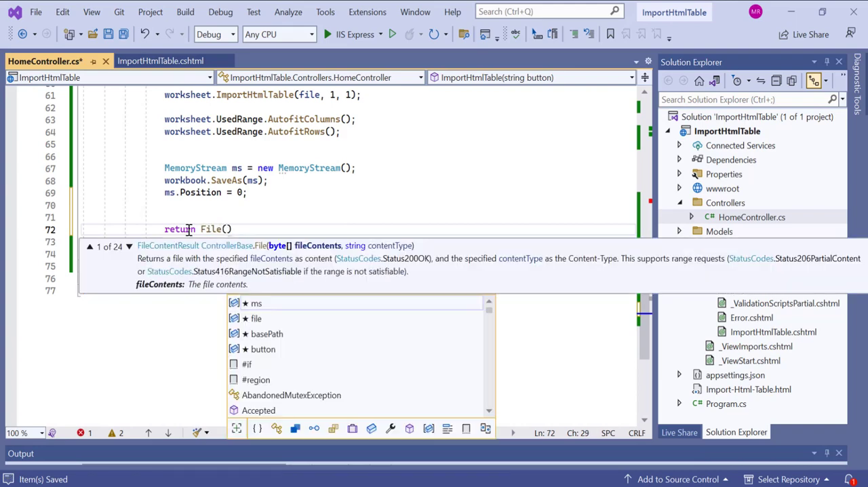
{"action": "type", "text": "ms,"}
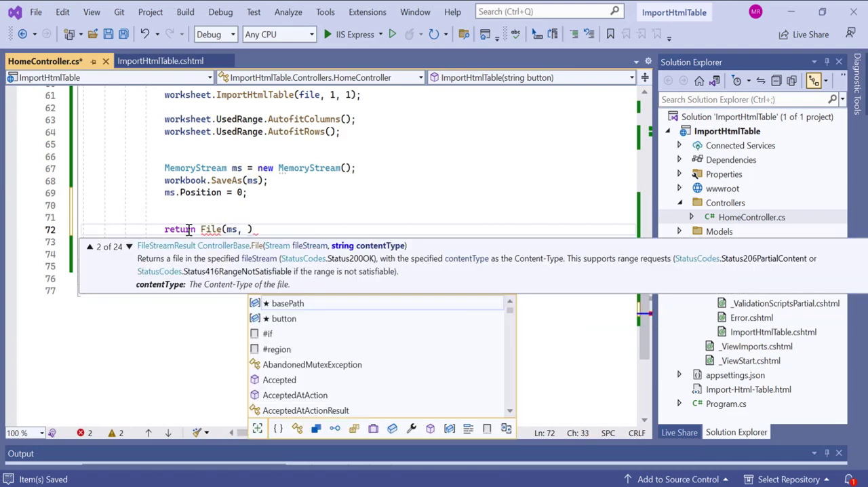
{"action": "type", "text": "\"Application/vnd.openxmlformats-officedocument.spreadsheetml.sheet\""}
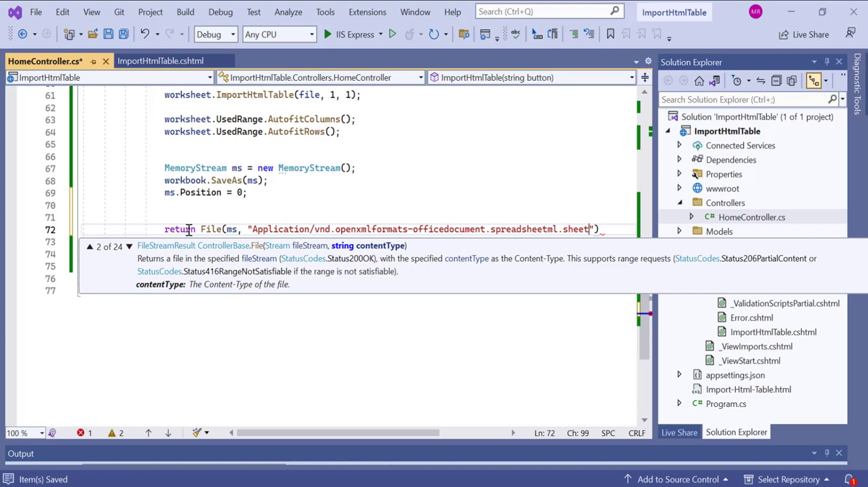
{"action": "type", "text": ", \"Import-HTML-Table."}
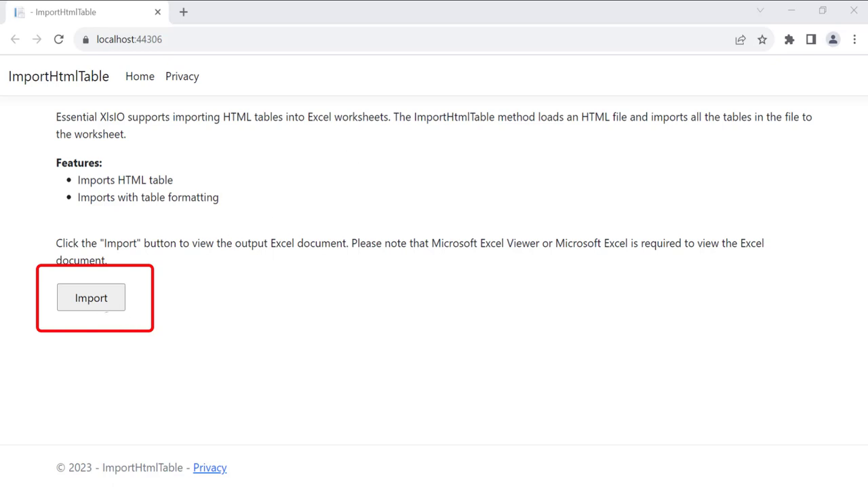
- Run the site, import the table and open the downloaded workbook in Excel
{"action": "left_click", "coordinate": [91, 297]}
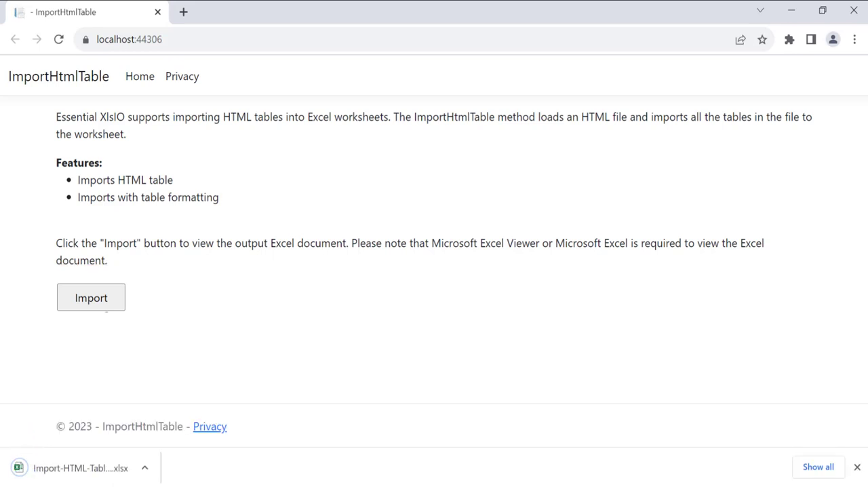
{"action": "left_click", "coordinate": [144, 465]}
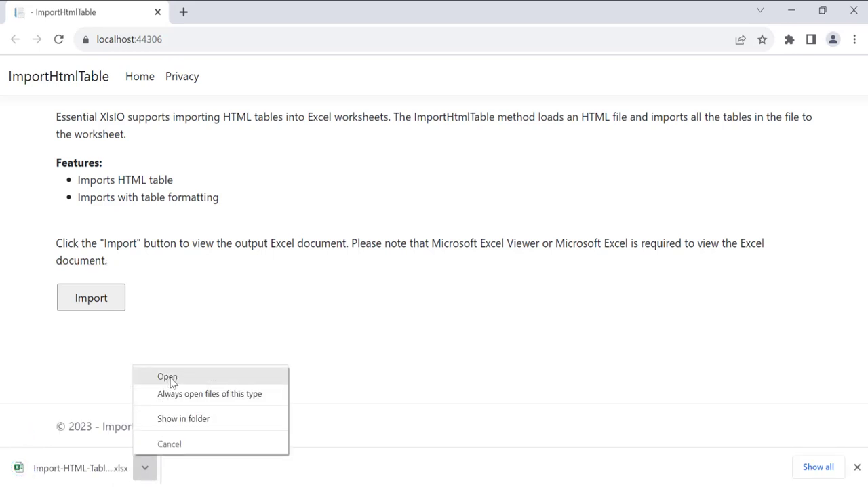
{"action": "left_click", "coordinate": [167, 377]}
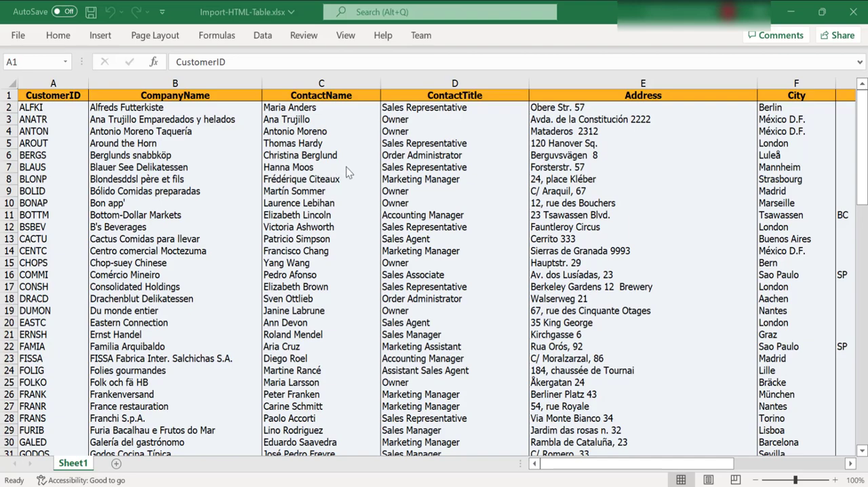
{"action": "scroll", "scroll_direction": "down", "scroll_amount": 3}
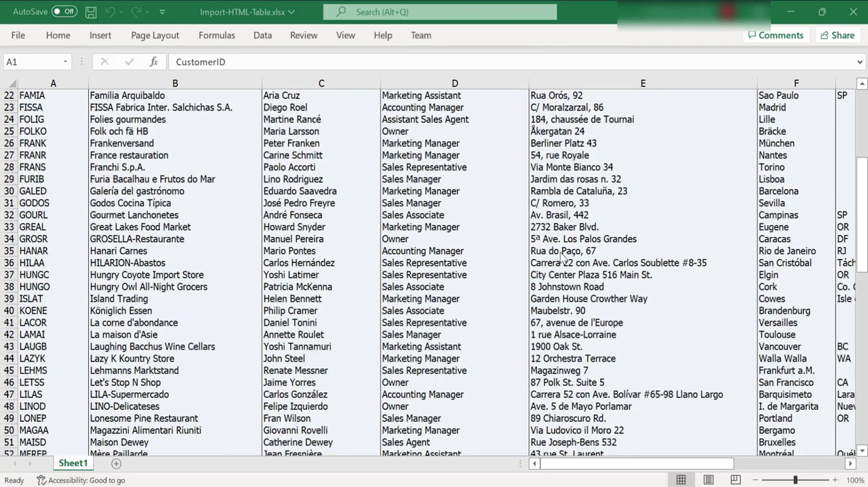
{"action": "scroll", "scroll_direction": "down", "scroll_amount": 3}
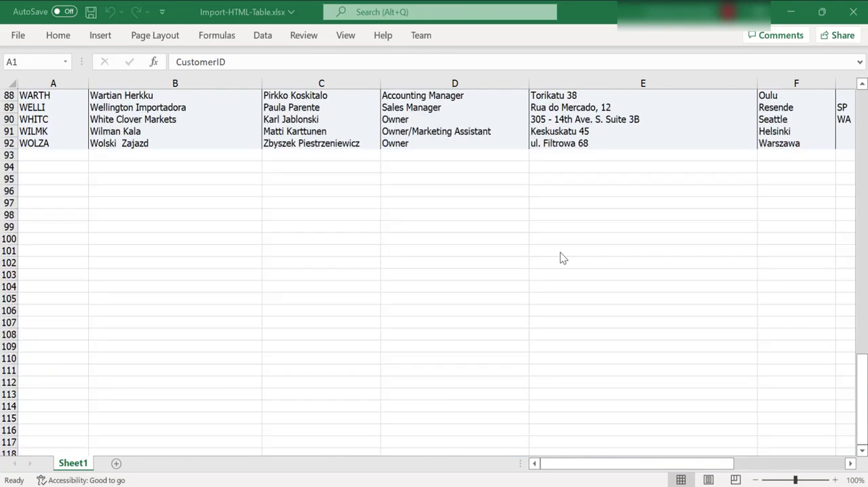